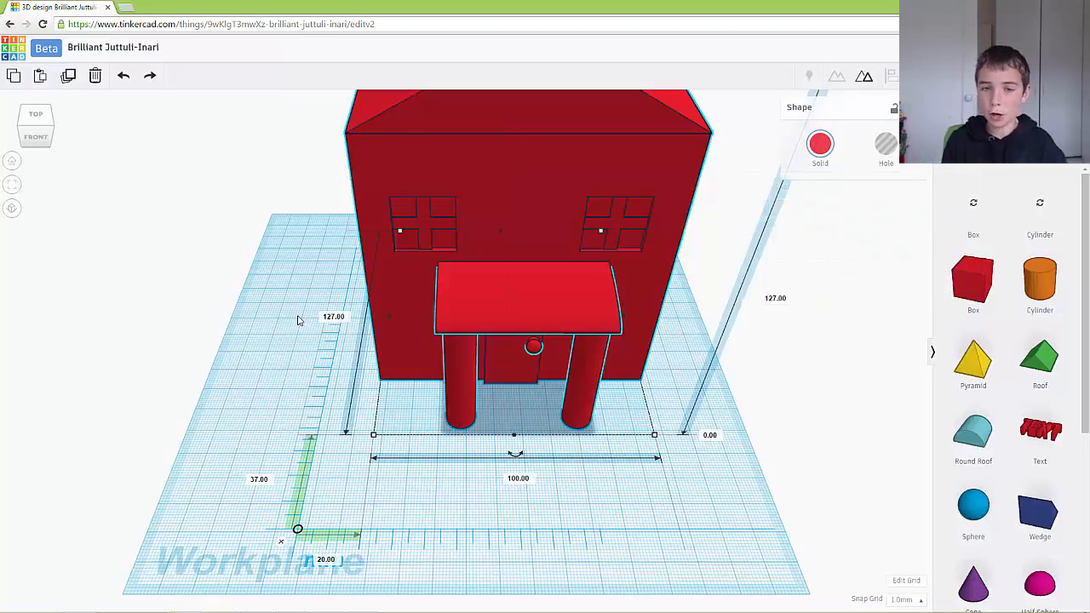
Place a small orange cylinder on the workplane, duplicate it and set the copy to its right.
{"action": "left_click", "coordinate": [548, 408]}
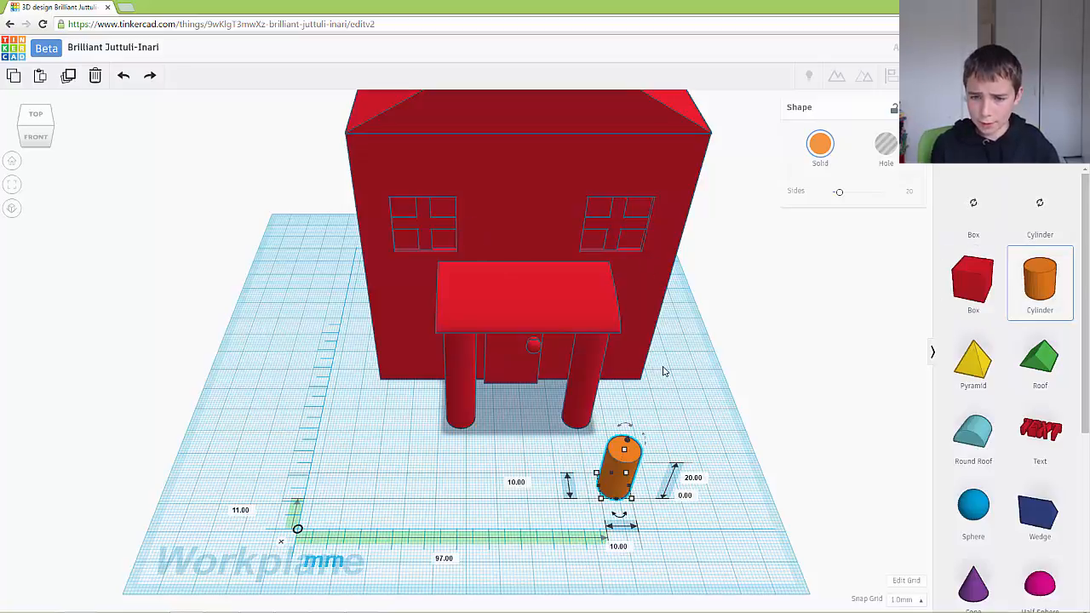
{"action": "left_click_drag", "start_coordinate": [622, 473], "coordinate": [797, 447]}
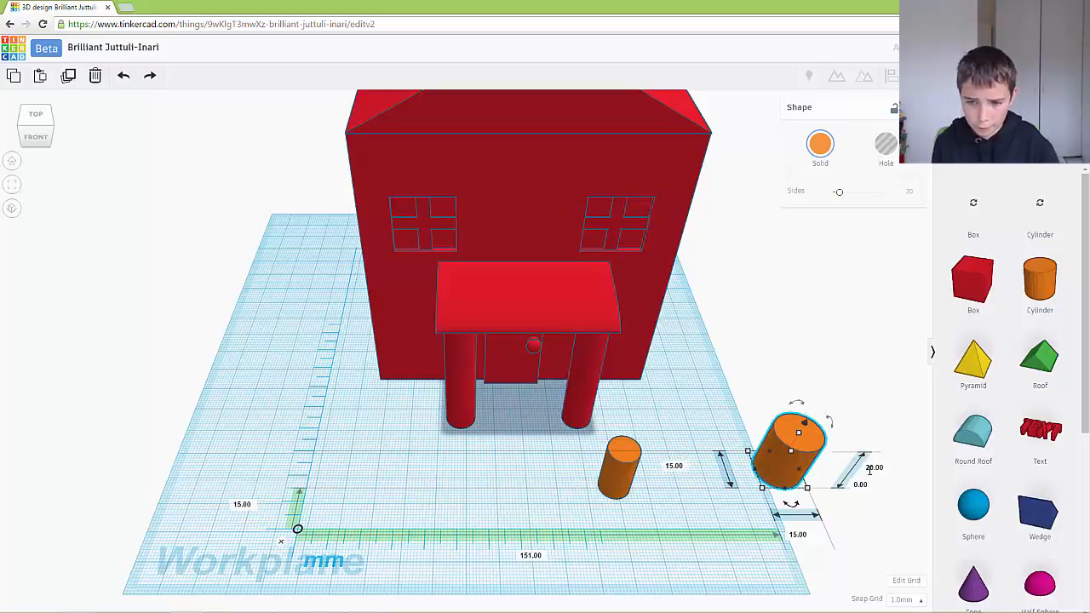
{"action": "left_click", "coordinate": [875, 467]}
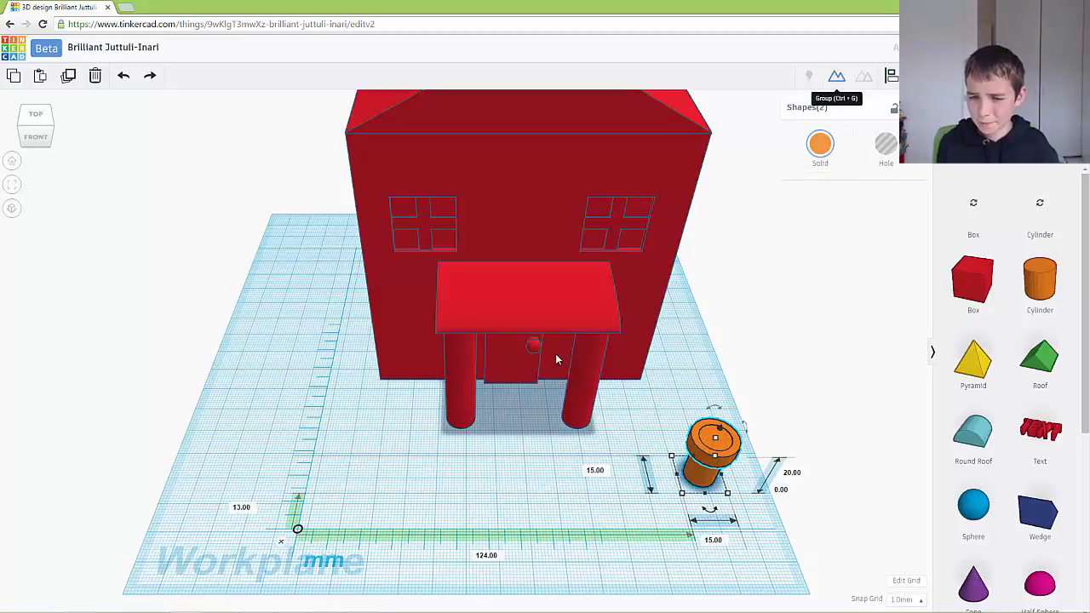
{"action": "left_click", "coordinate": [714, 443]}
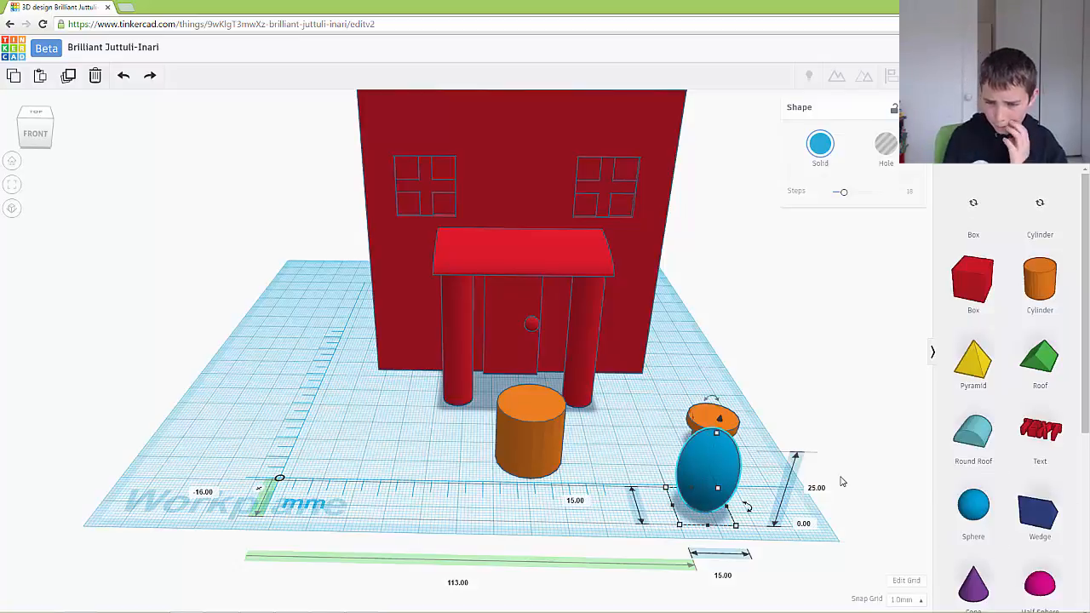
Add an egg shape, stand it on top of the thin cylinder stem and group the two.
{"action": "left_click", "coordinate": [528, 426]}
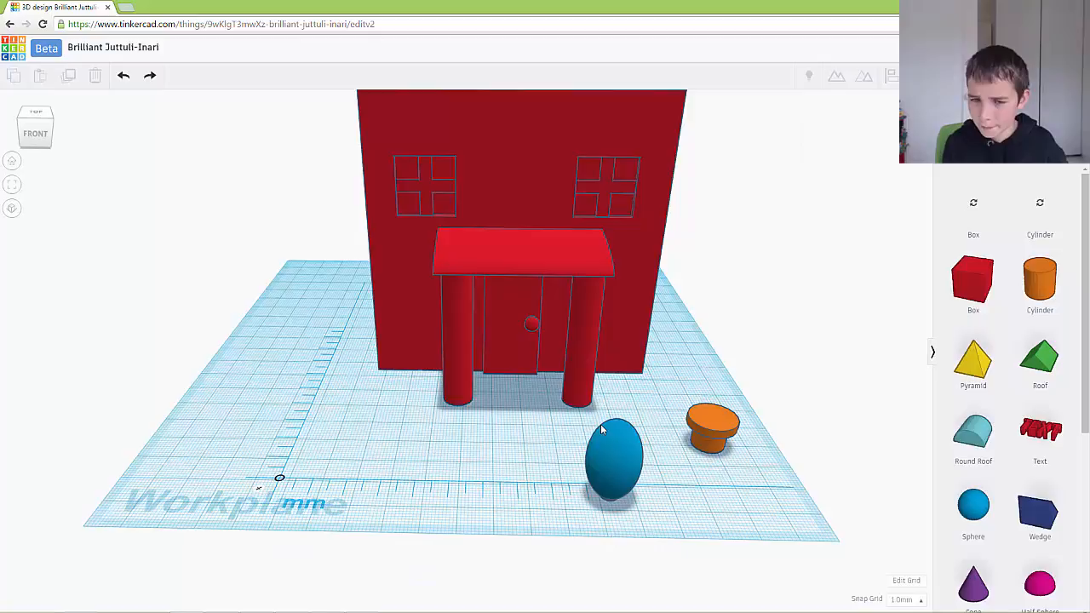
{"action": "left_click", "coordinate": [614, 460]}
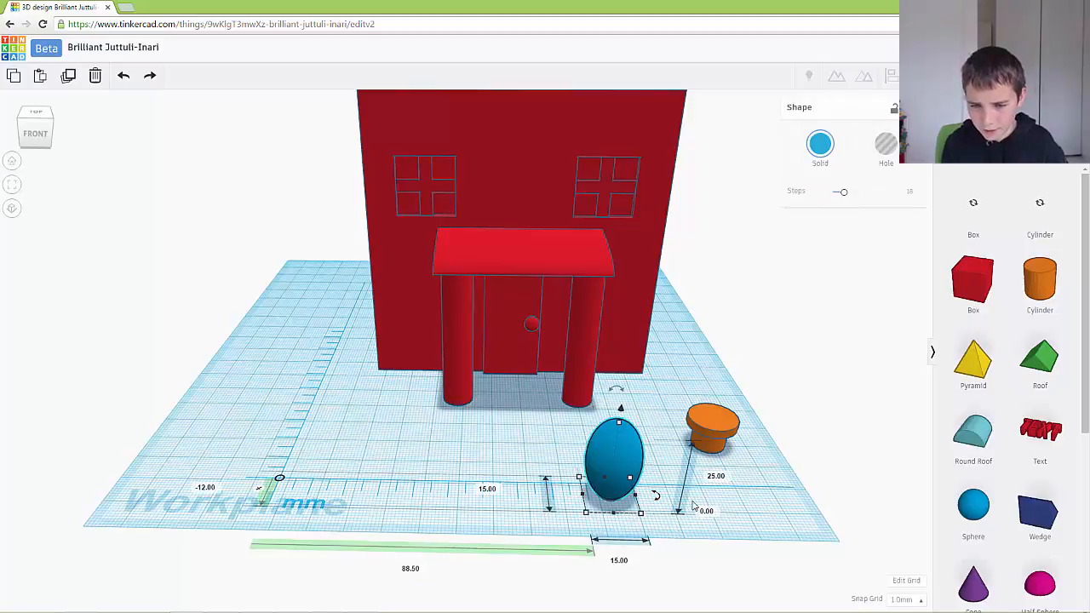
{"action": "left_click", "coordinate": [712, 511]}
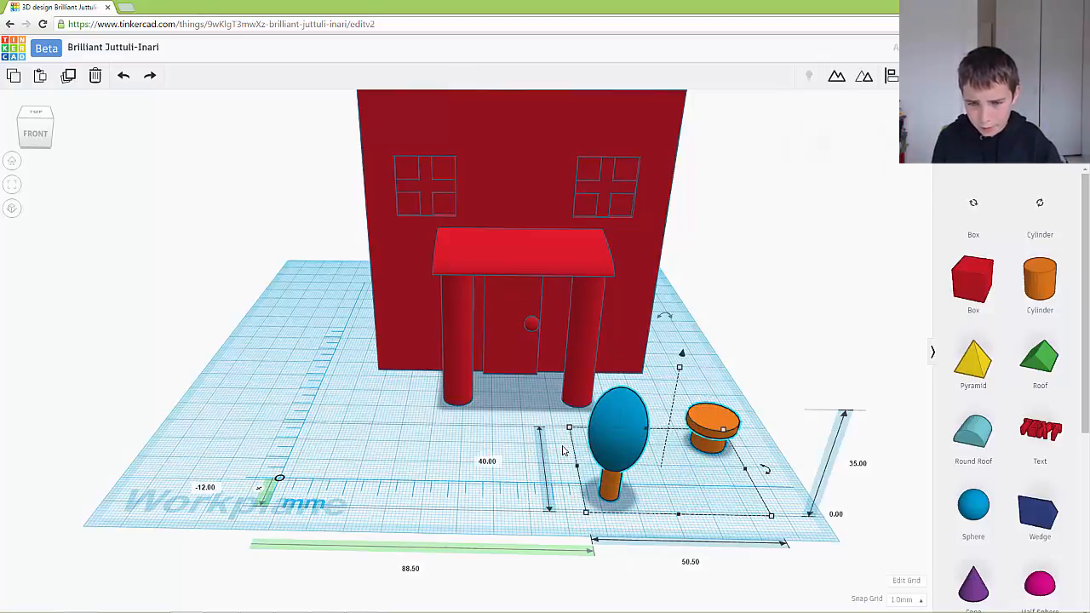
{"action": "left_click", "coordinate": [685, 531]}
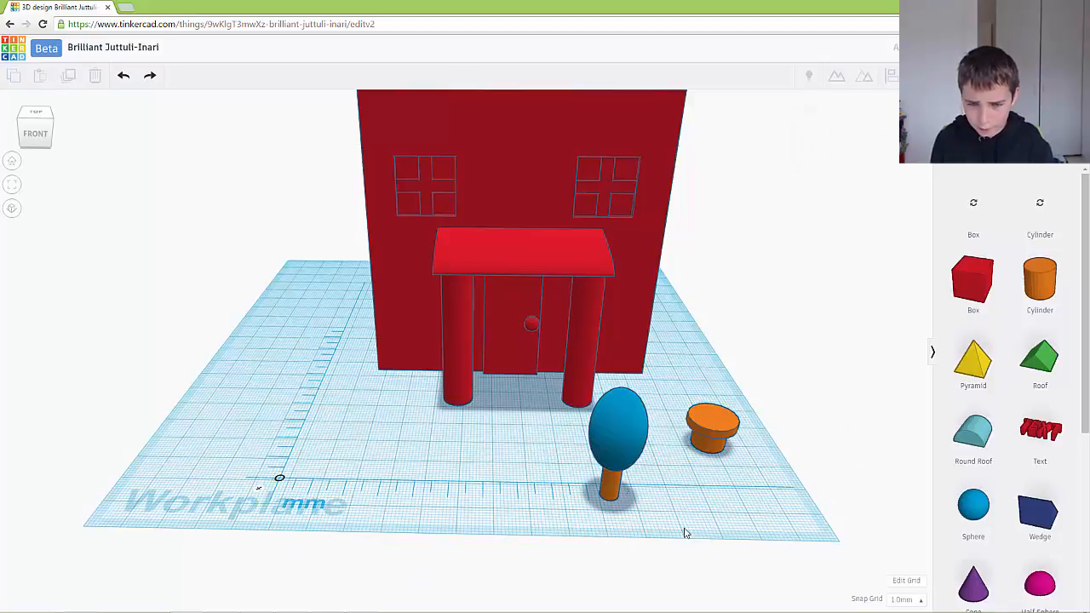
{"action": "left_click", "coordinate": [620, 426]}
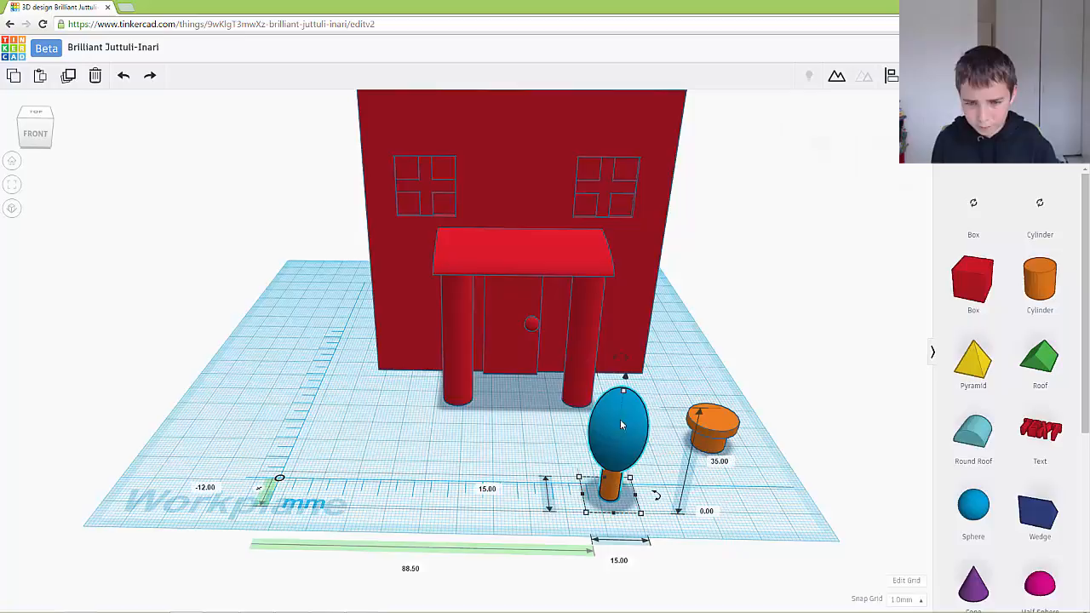
{"action": "mouse_move", "coordinate": [836, 77]}
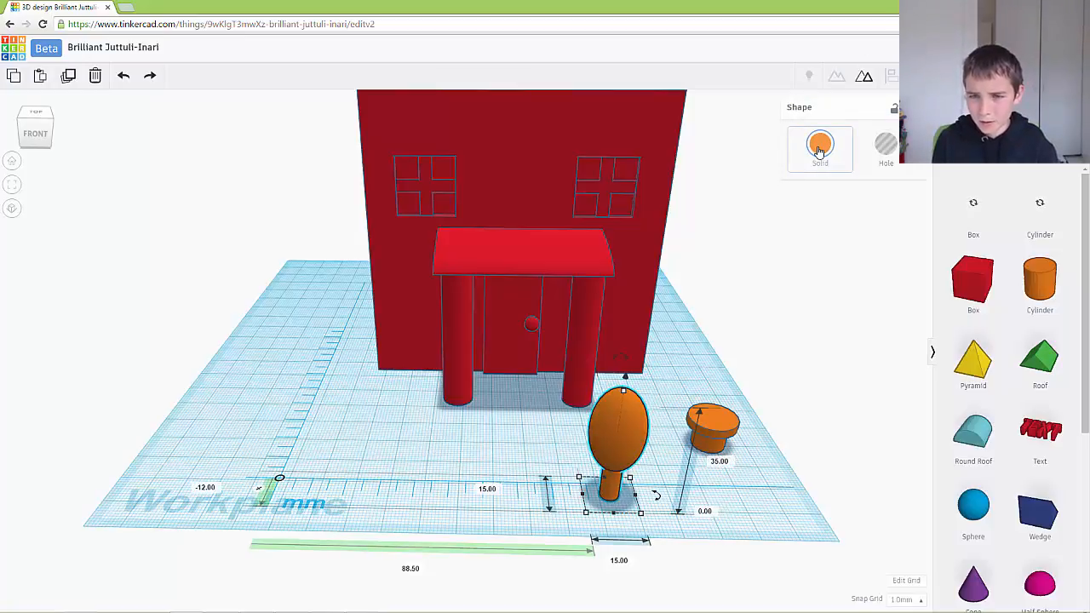
Colour the plant top green and lower it into the orange pot at a value of 10.
{"action": "left_click", "coordinate": [821, 143]}
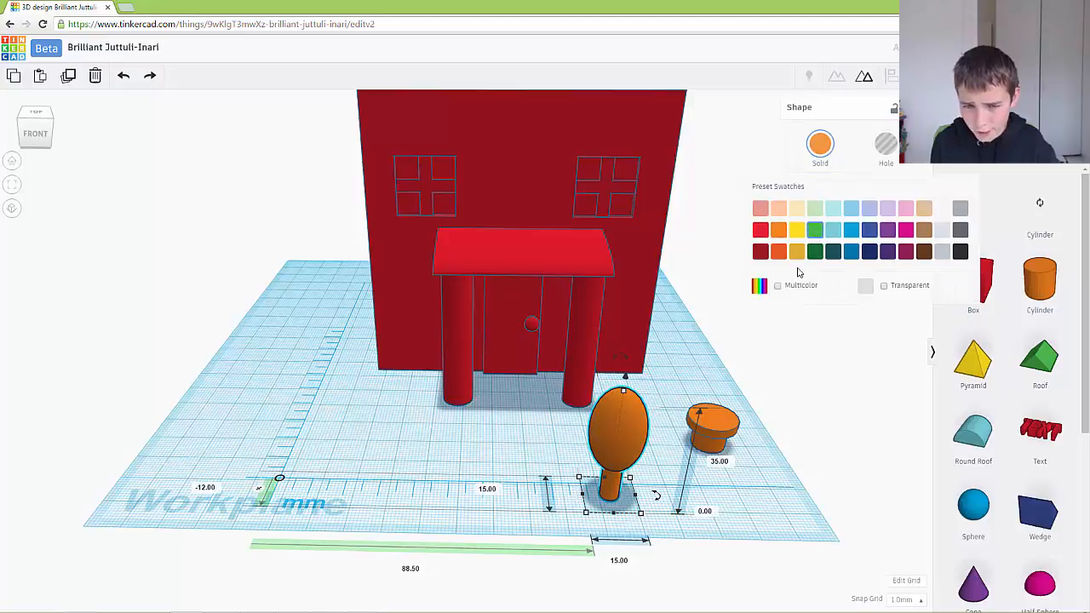
{"action": "left_click", "coordinate": [814, 230]}
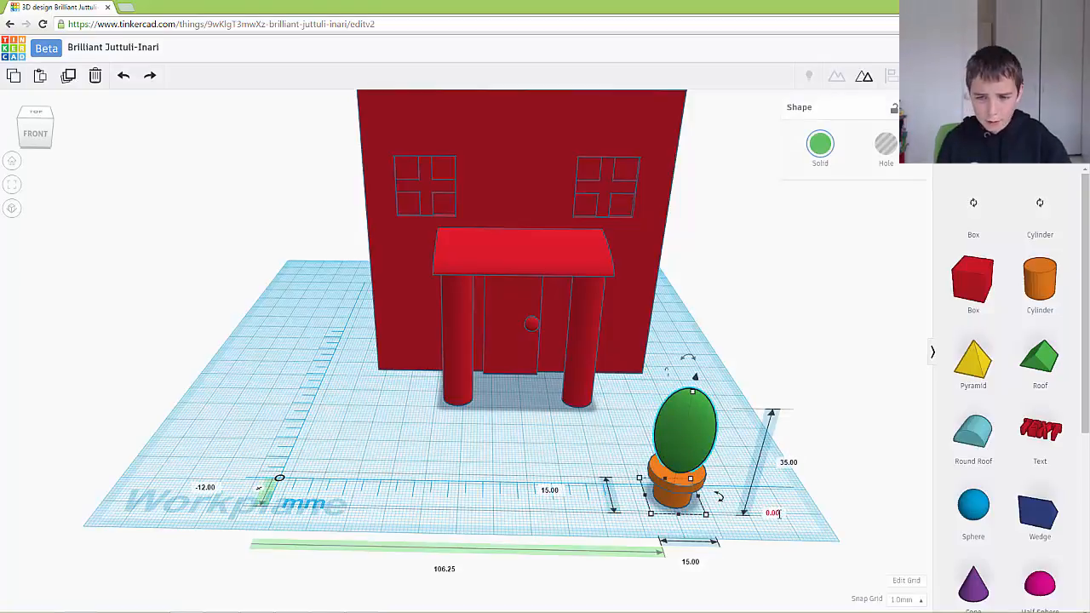
{"action": "type", "text": "10"}
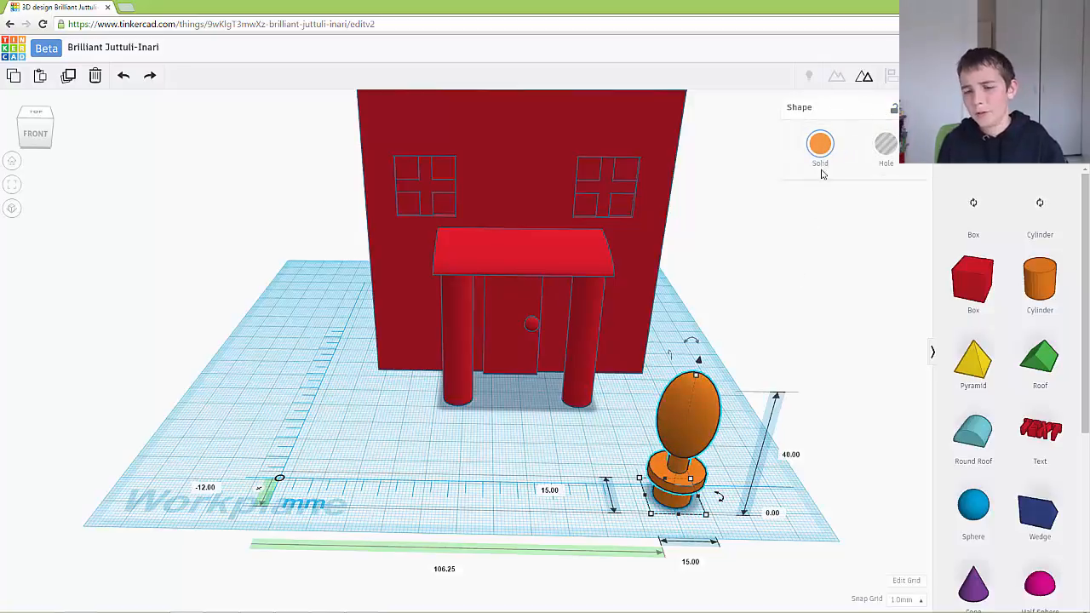
Group the pot and plant with Multicolor ticked so each part keeps its colour.
{"action": "left_click", "coordinate": [819, 145]}
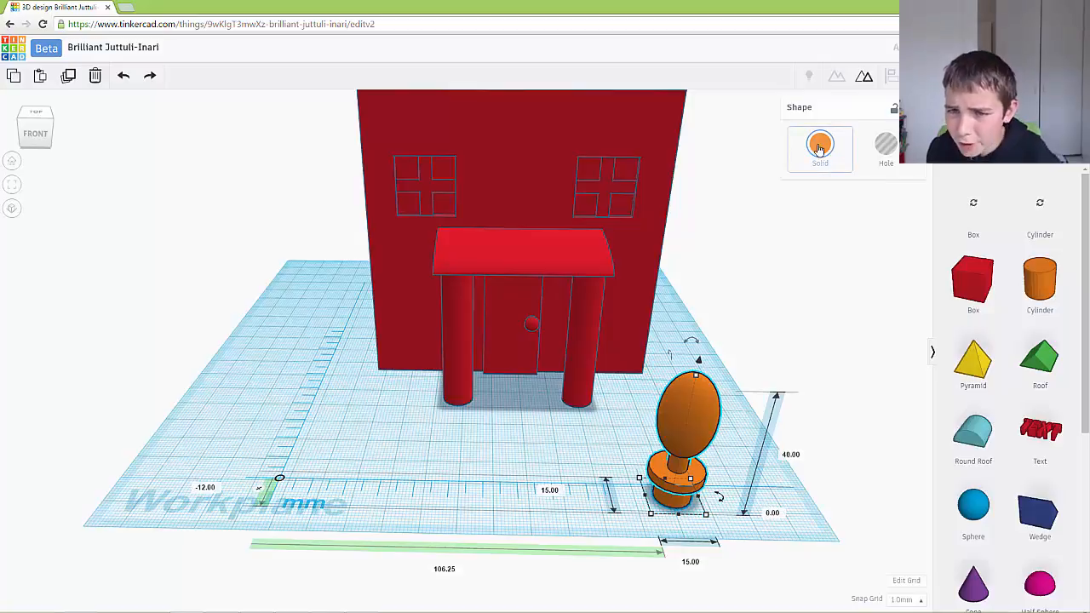
{"action": "left_click", "coordinate": [819, 143]}
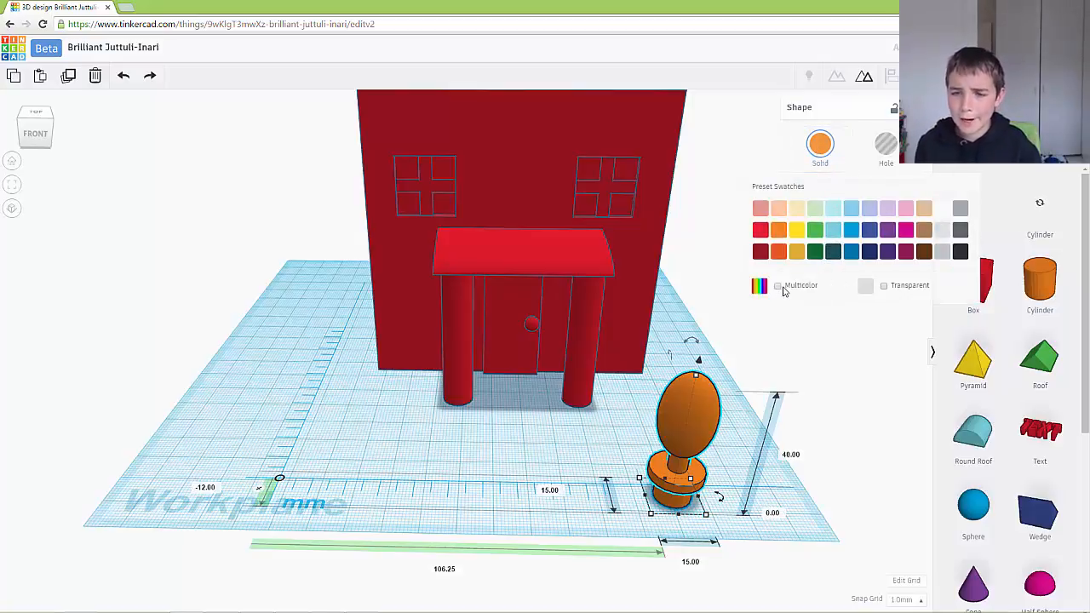
{"action": "left_click", "coordinate": [777, 286]}
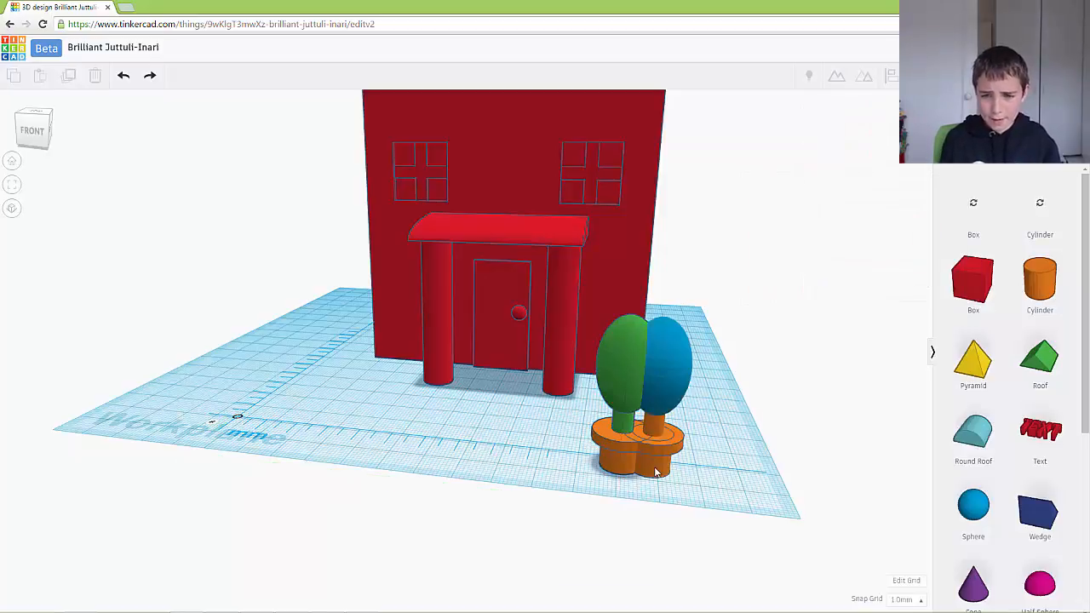
Duplicate the potted plant and stand one copy on each side of the front door.
{"action": "left_click", "coordinate": [667, 366]}
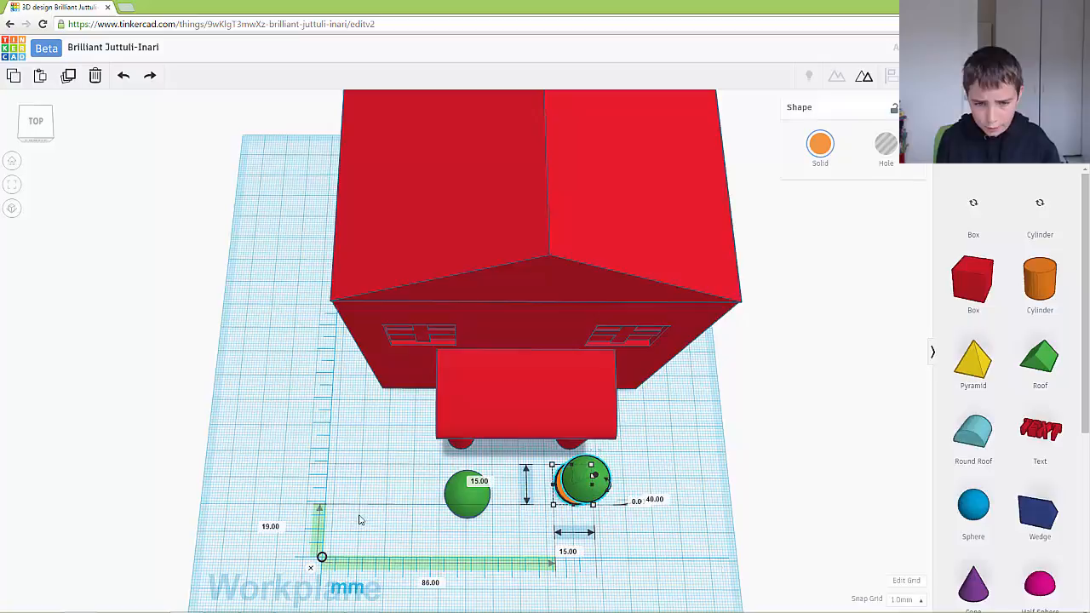
{"action": "left_click", "coordinate": [467, 494]}
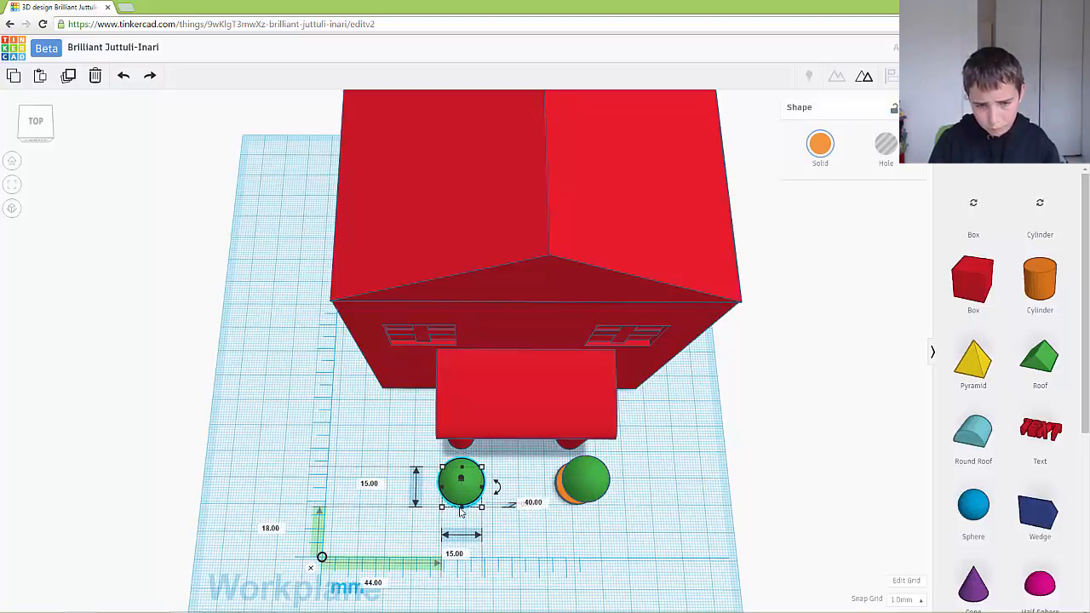
{"action": "mouse_move", "coordinate": [633, 531]}
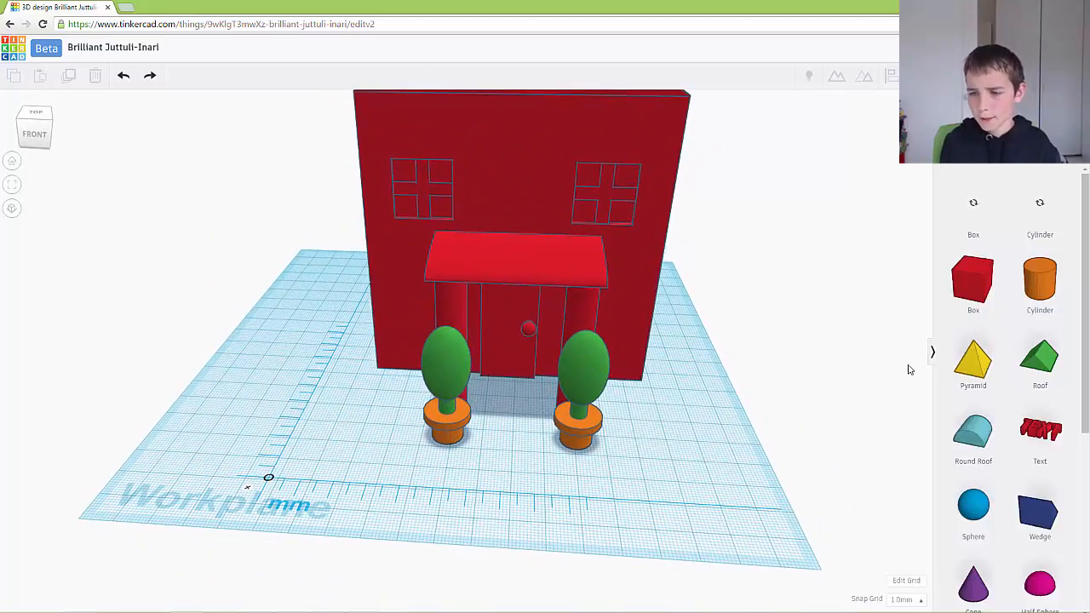
Add a Star shape to the workplane and even out its width and length.
{"action": "scroll", "scroll_direction": "down", "scroll_amount": 3}
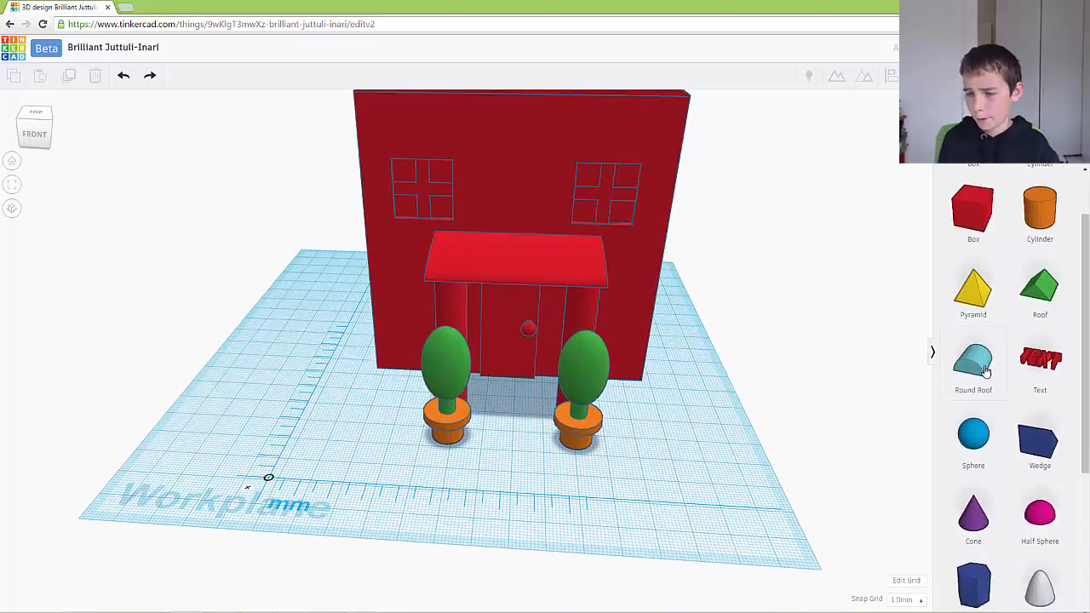
{"action": "scroll", "scroll_direction": "down", "scroll_amount": 3}
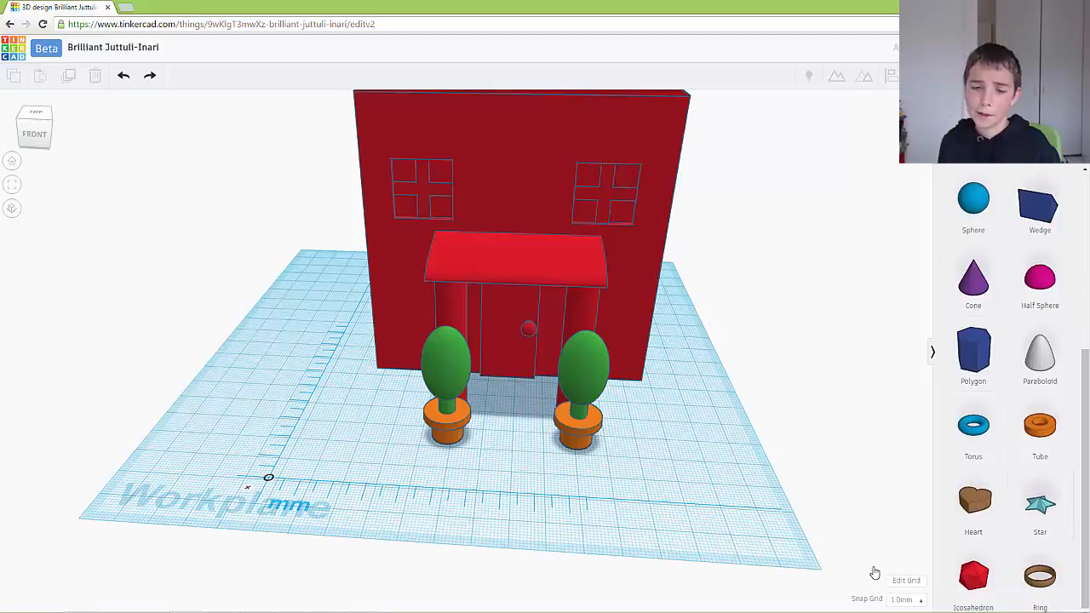
{"action": "left_click", "coordinate": [1039, 500]}
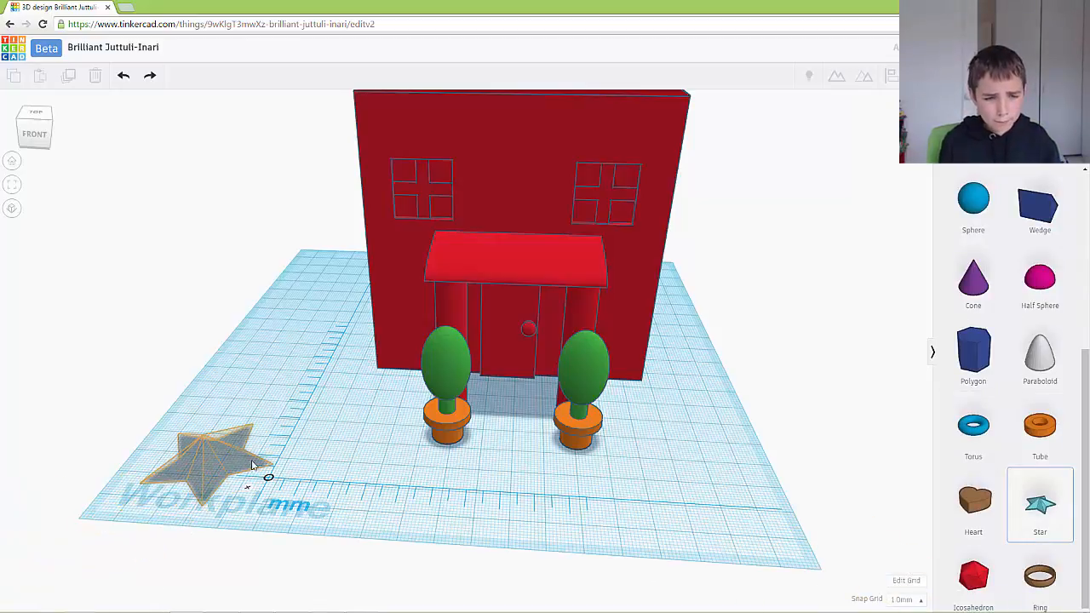
{"action": "left_click", "coordinate": [213, 460]}
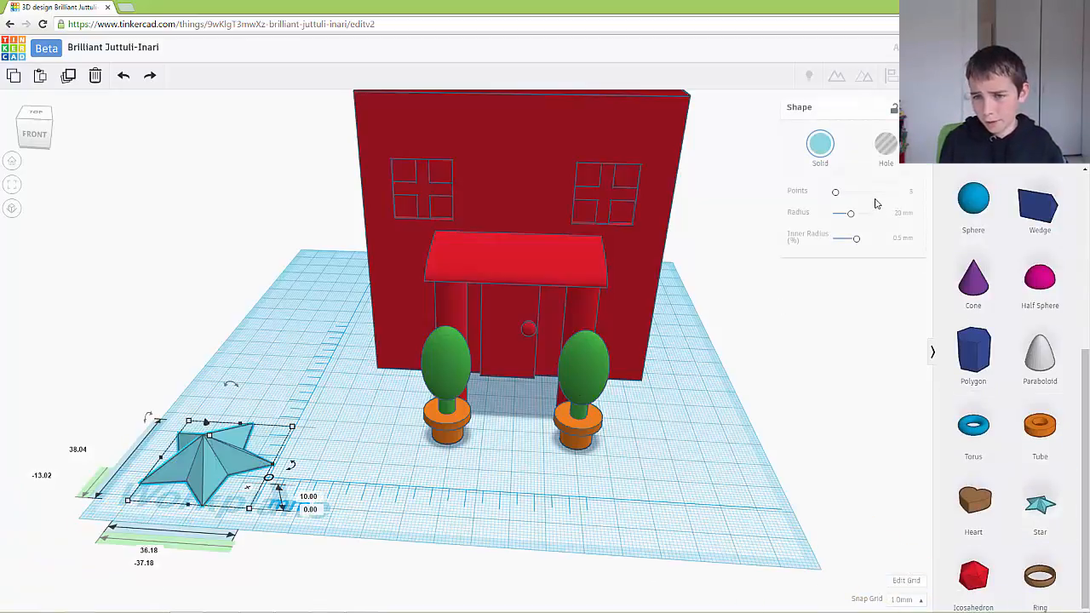
{"action": "left_click_drag", "start_coordinate": [835, 190], "coordinate": [852, 191]}
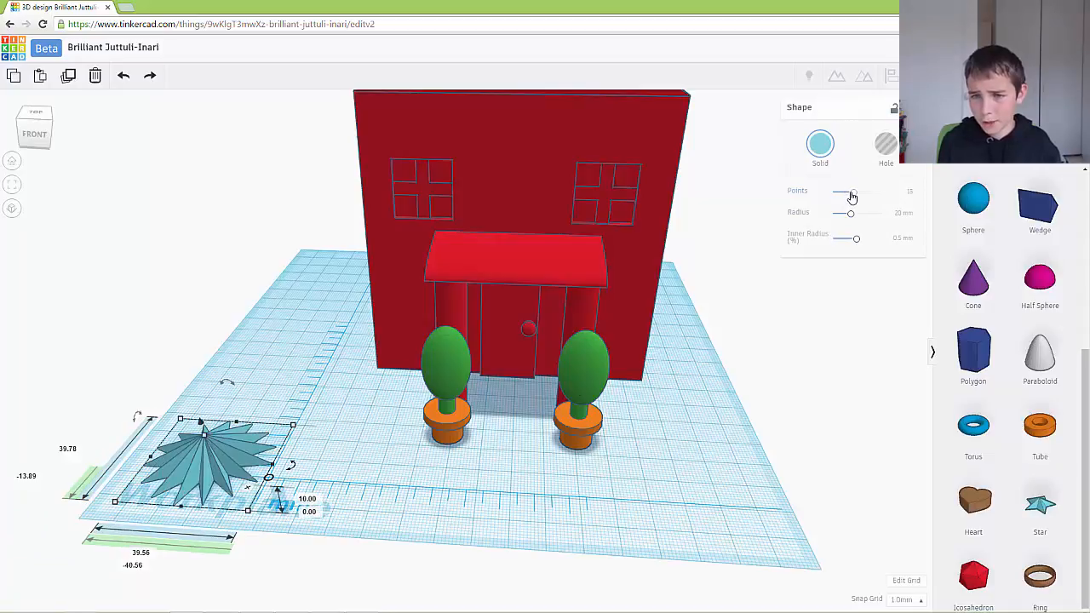
{"action": "left_click_drag", "start_coordinate": [851, 195], "coordinate": [843, 190]}
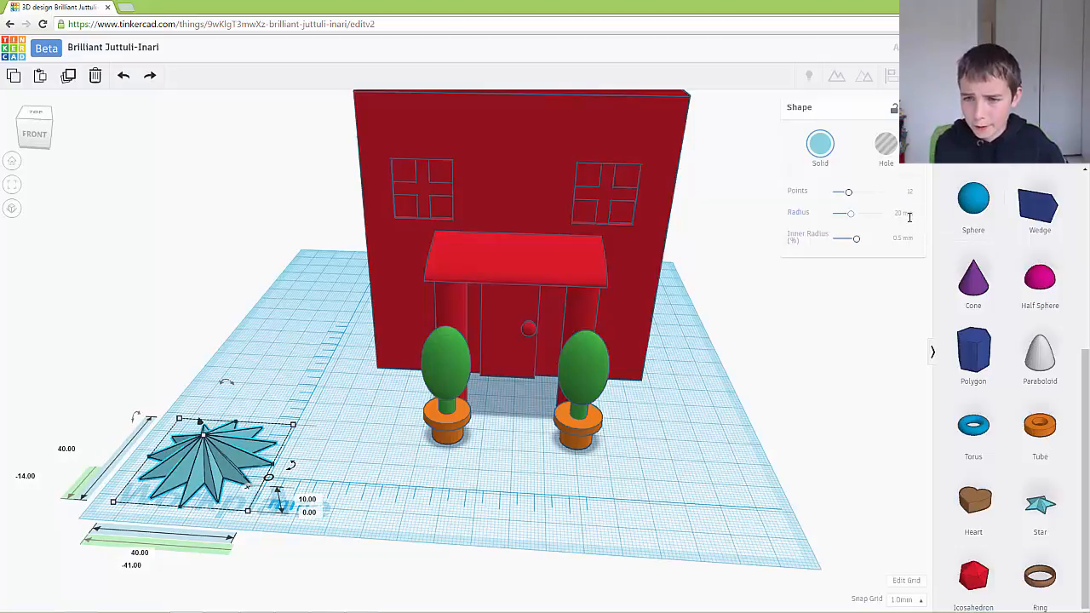
Lower the star's inner radius for thin sharp points and scale it to about 5 mm.
{"action": "left_click", "coordinate": [901, 240]}
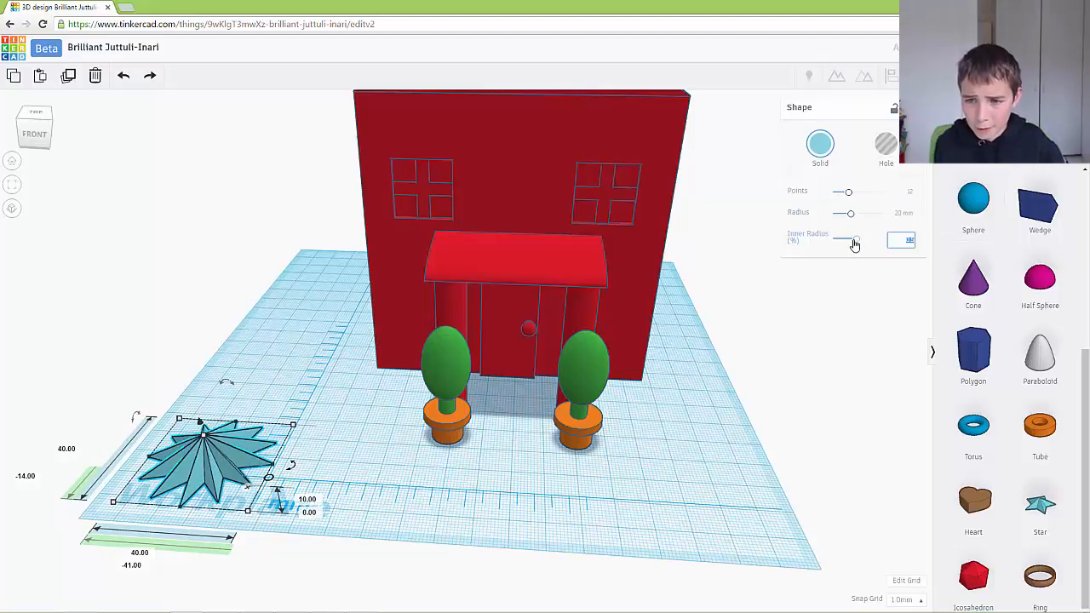
{"action": "left_click_drag", "start_coordinate": [848, 238], "coordinate": [860, 238]}
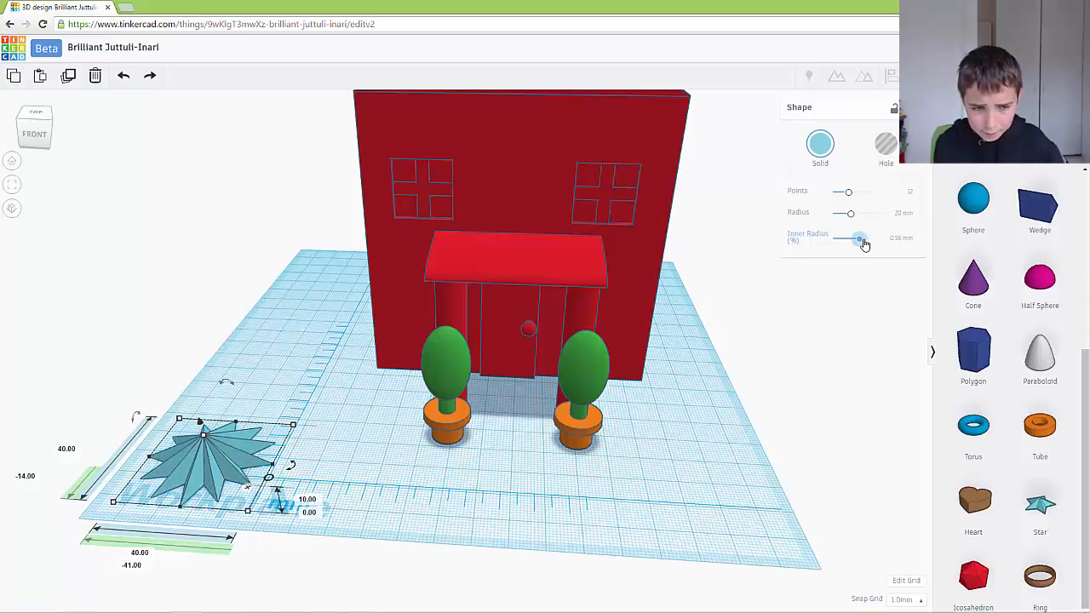
{"action": "left_click_drag", "start_coordinate": [858, 239], "coordinate": [869, 238]}
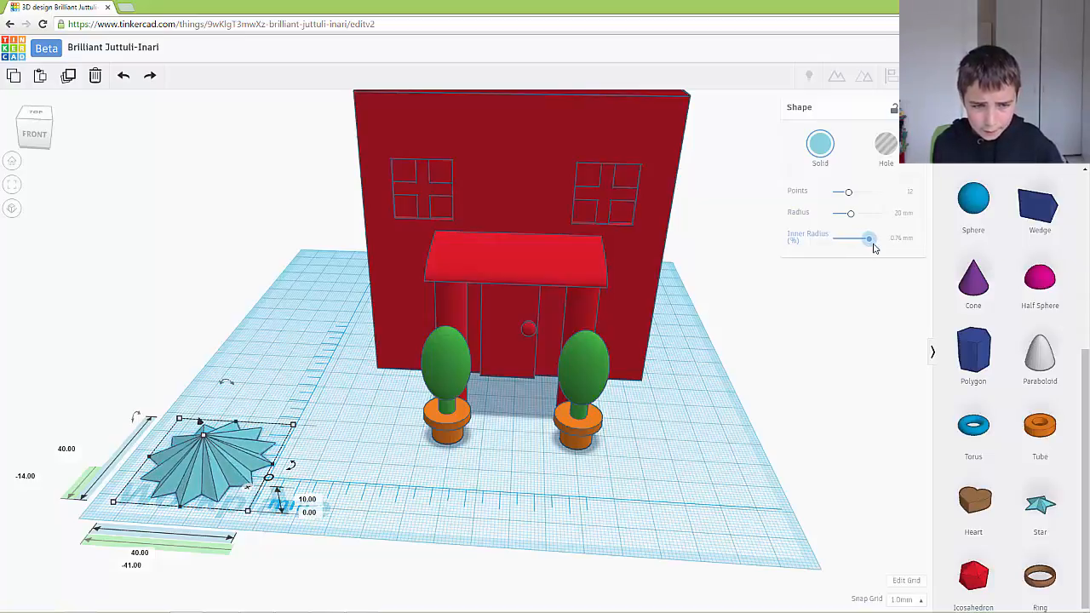
{"action": "left_click_drag", "start_coordinate": [869, 238], "coordinate": [872, 238]}
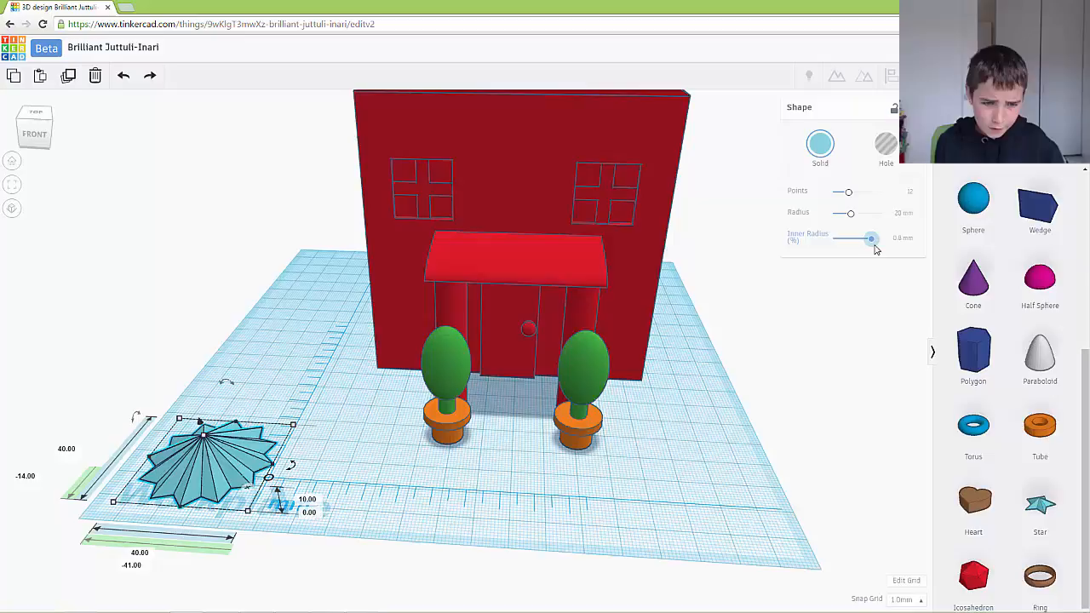
{"action": "mouse_move", "coordinate": [746, 436]}
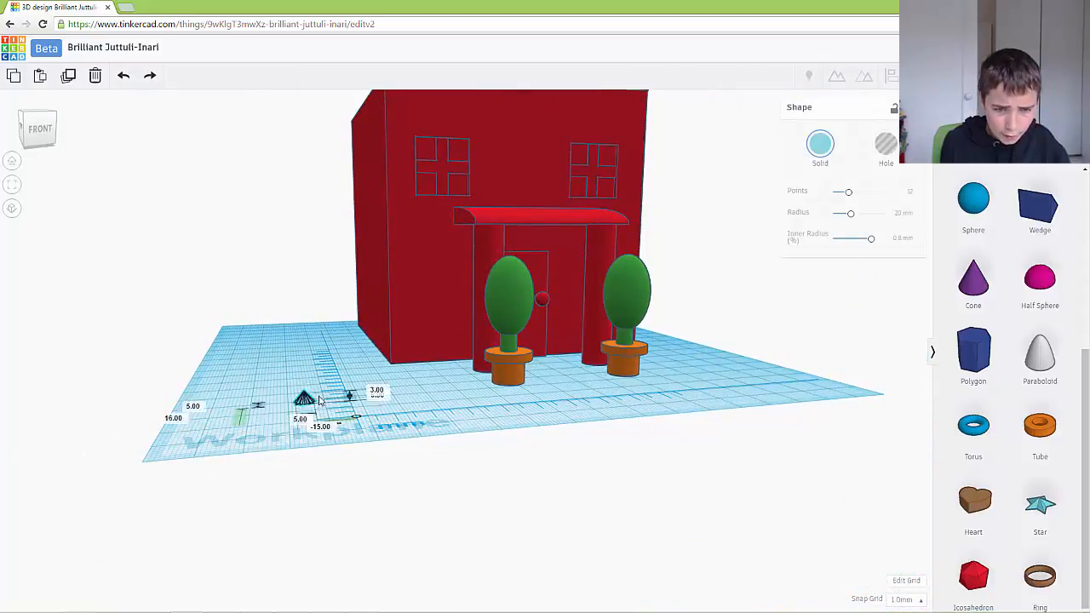
{"action": "left_click", "coordinate": [487, 400]}
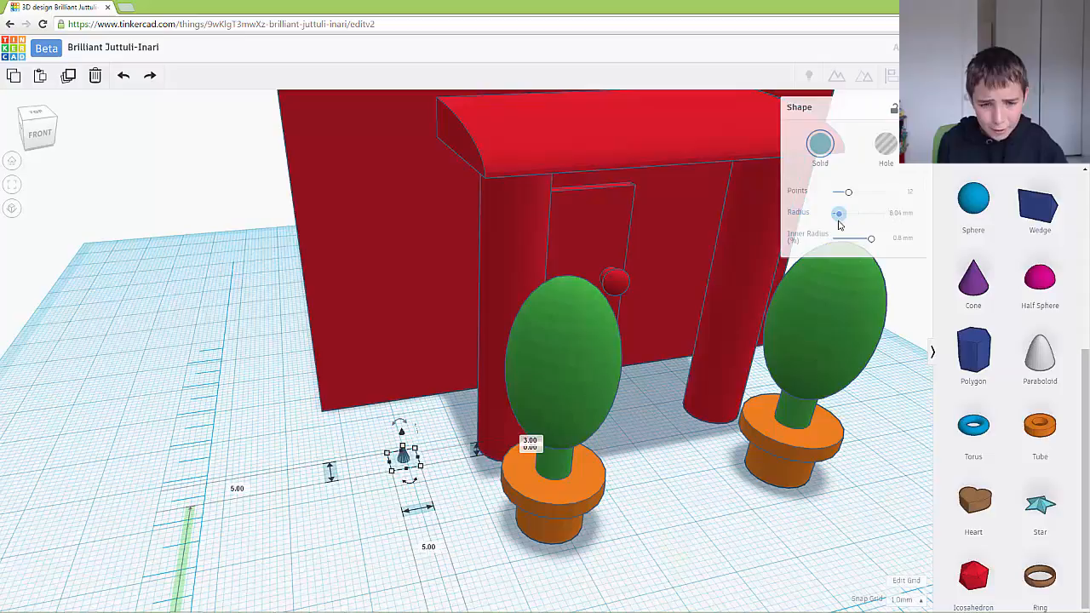
{"action": "left_click_drag", "start_coordinate": [838, 213], "coordinate": [858, 213]}
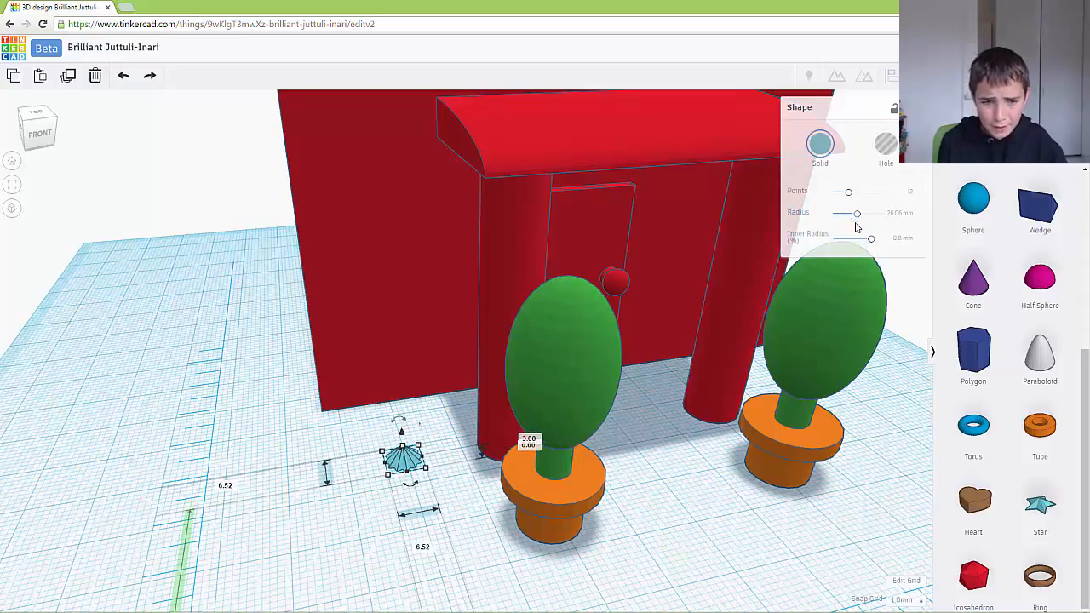
{"action": "mouse_move", "coordinate": [122, 75]}
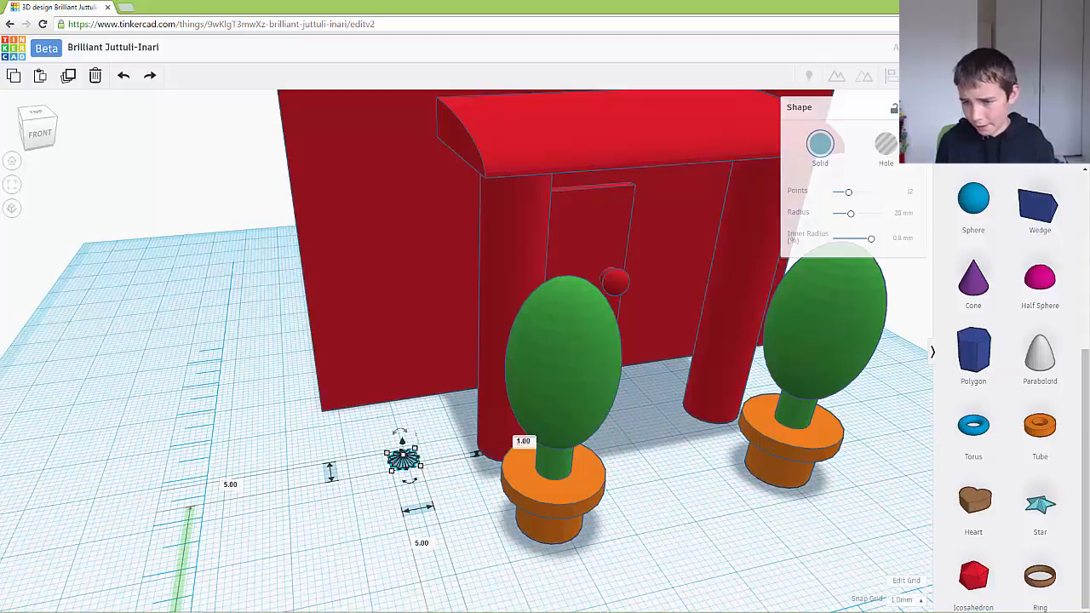
Add an orange cylinder, shorten it into a small stem and bring the star beside it.
{"action": "scroll", "scroll_direction": "up", "scroll_amount": 3}
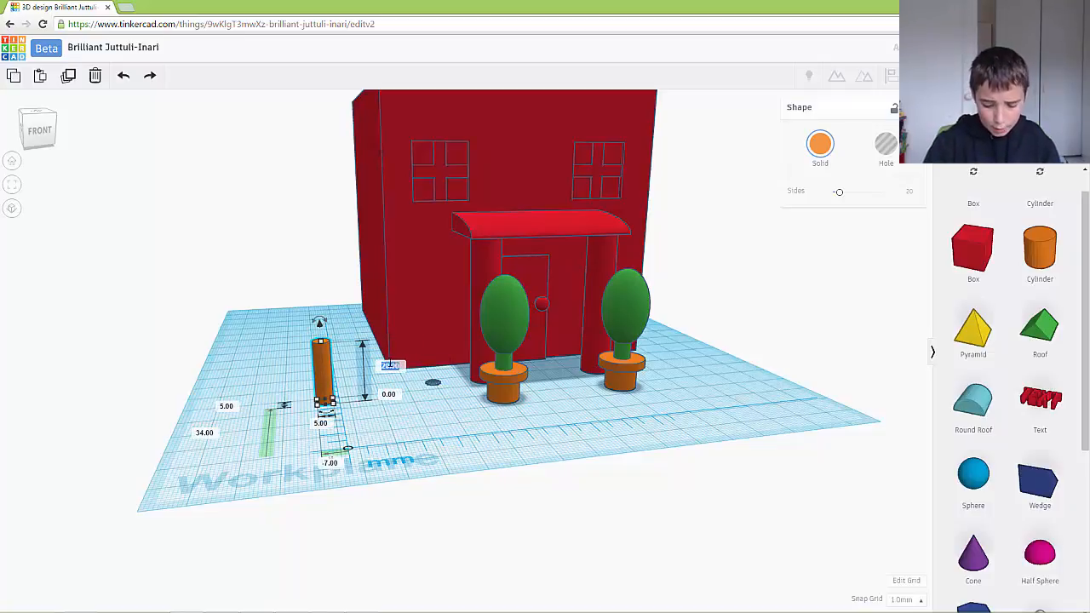
{"action": "left_click_drag", "start_coordinate": [322, 358], "coordinate": [322, 378]}
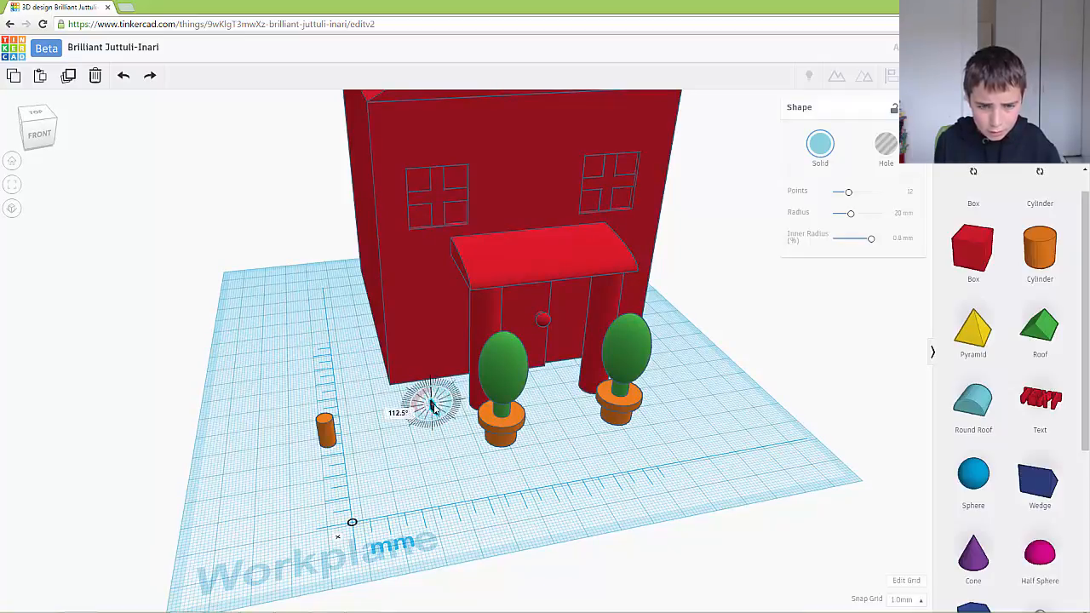
{"action": "left_click_drag", "start_coordinate": [435, 405], "coordinate": [443, 407]}
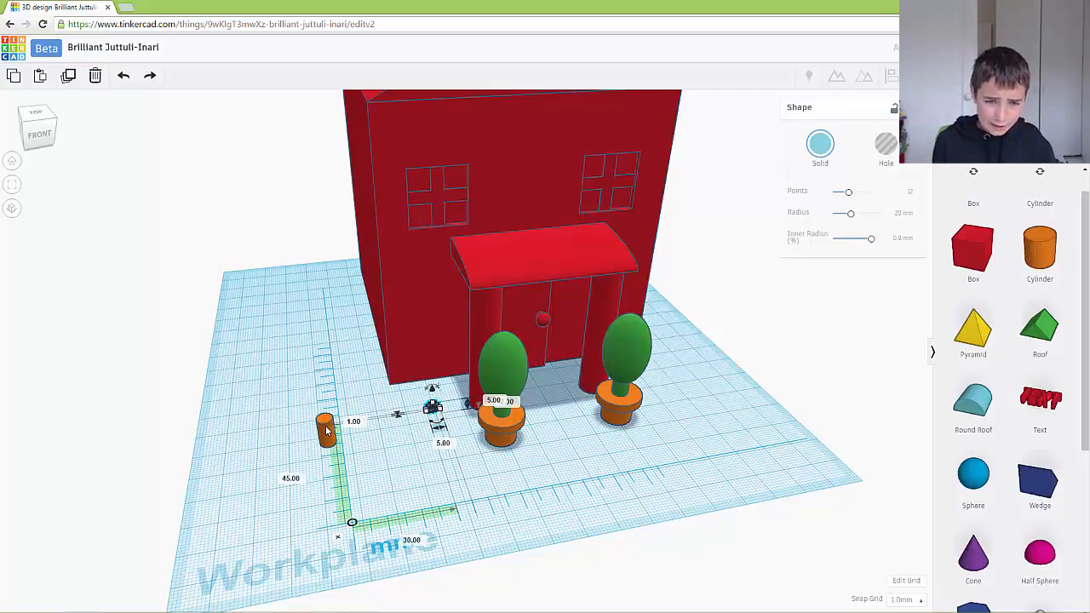
{"action": "left_click", "coordinate": [891, 75]}
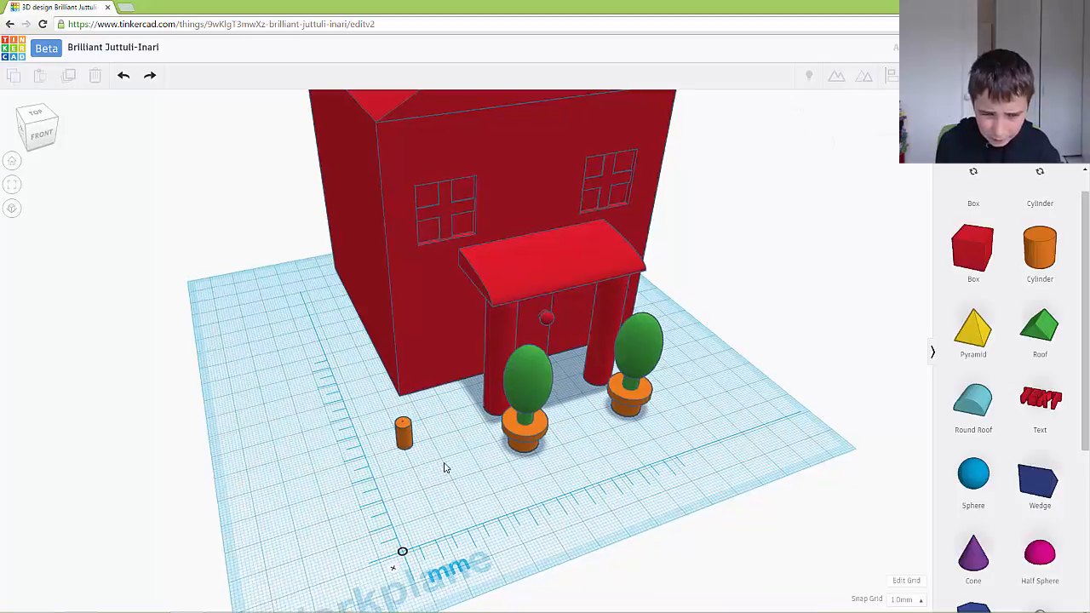
Narrow the stem's width value and set the tiny star on top as a flower head.
{"action": "left_click", "coordinate": [401, 430]}
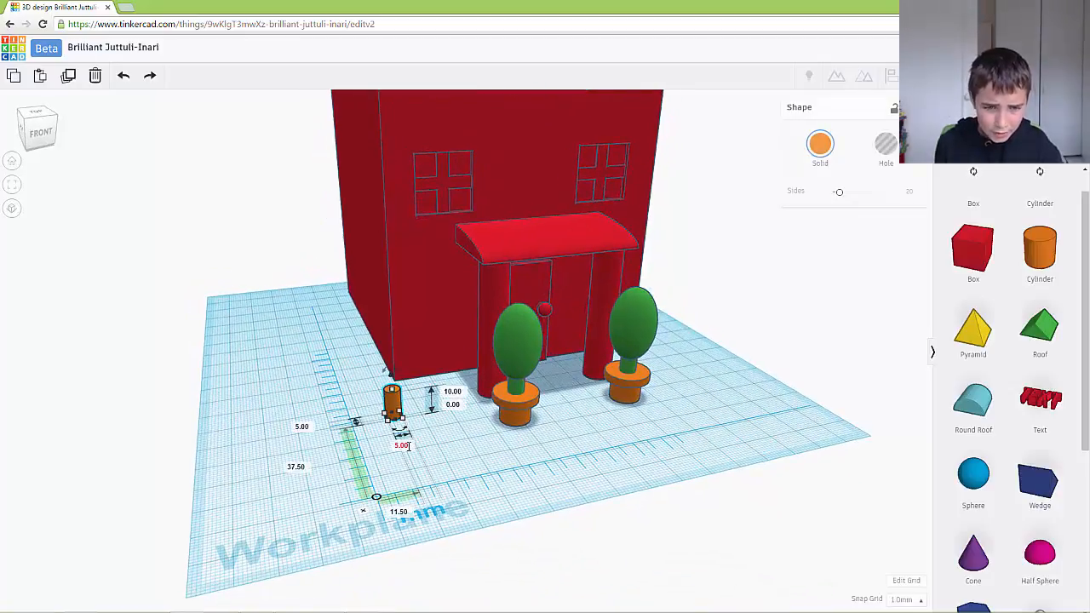
{"action": "double_click", "coordinate": [405, 446]}
{"action": "type", "text": "2"}
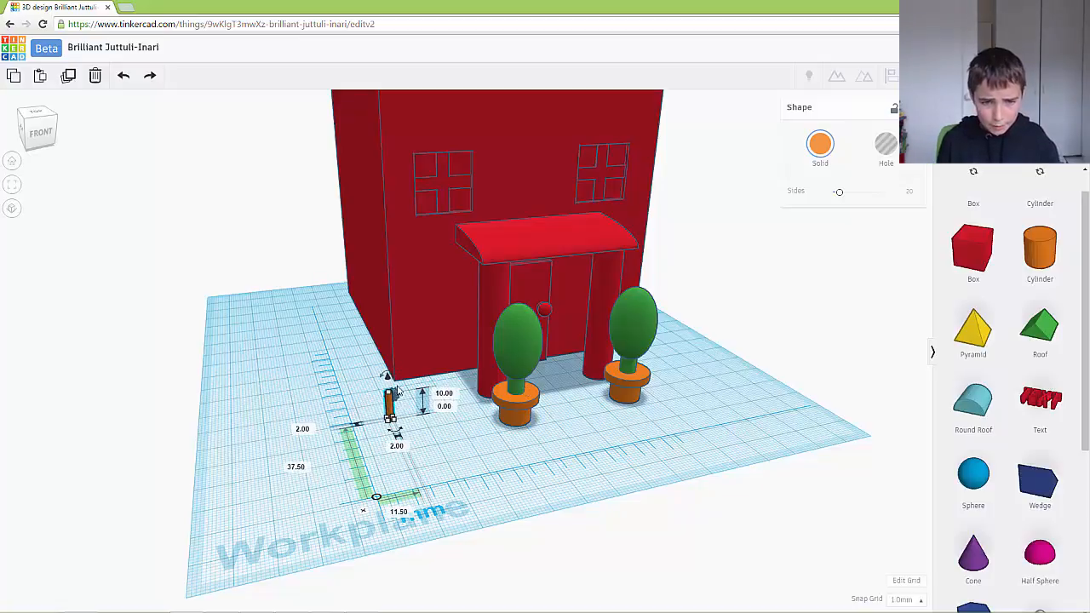
{"action": "left_click", "coordinate": [390, 399]}
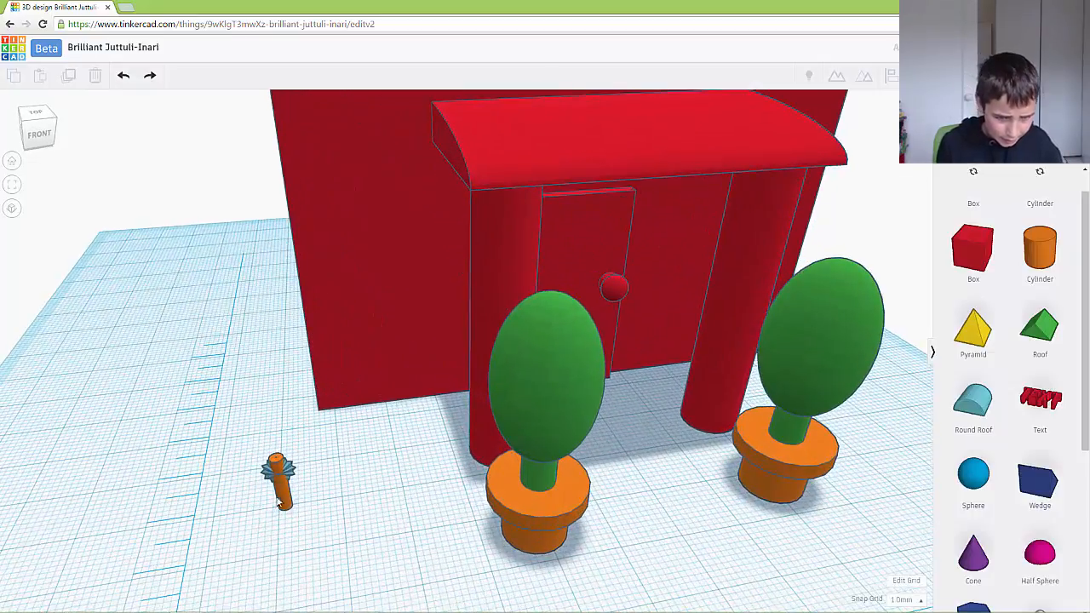
Stretch the flower stem taller to 12 beside the potted plants.
{"action": "left_click", "coordinate": [279, 480]}
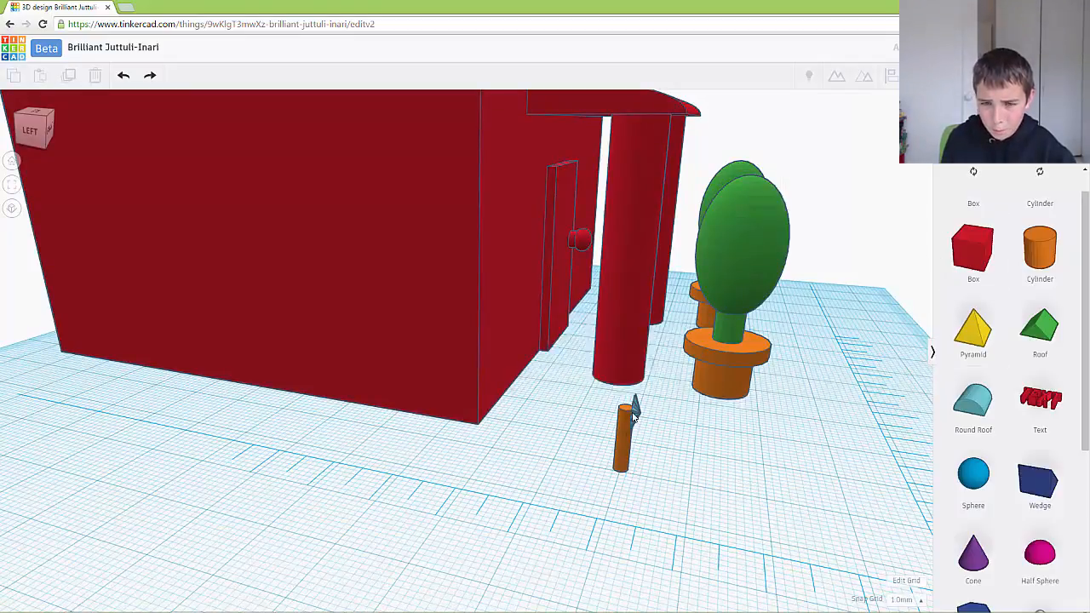
{"action": "left_click", "coordinate": [622, 429]}
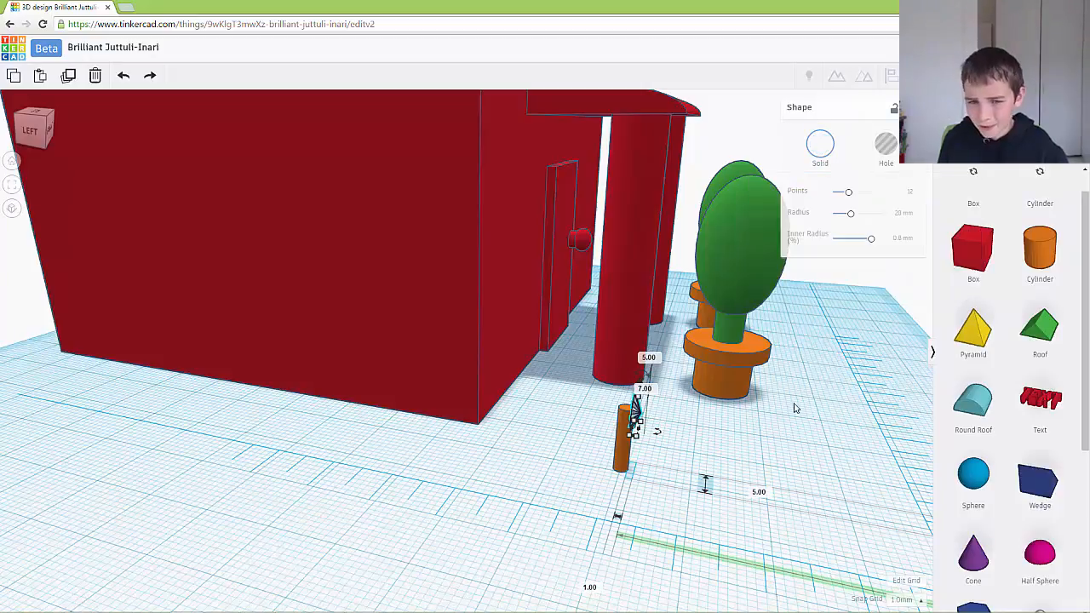
{"action": "left_click_drag", "start_coordinate": [572, 417], "coordinate": [731, 477]}
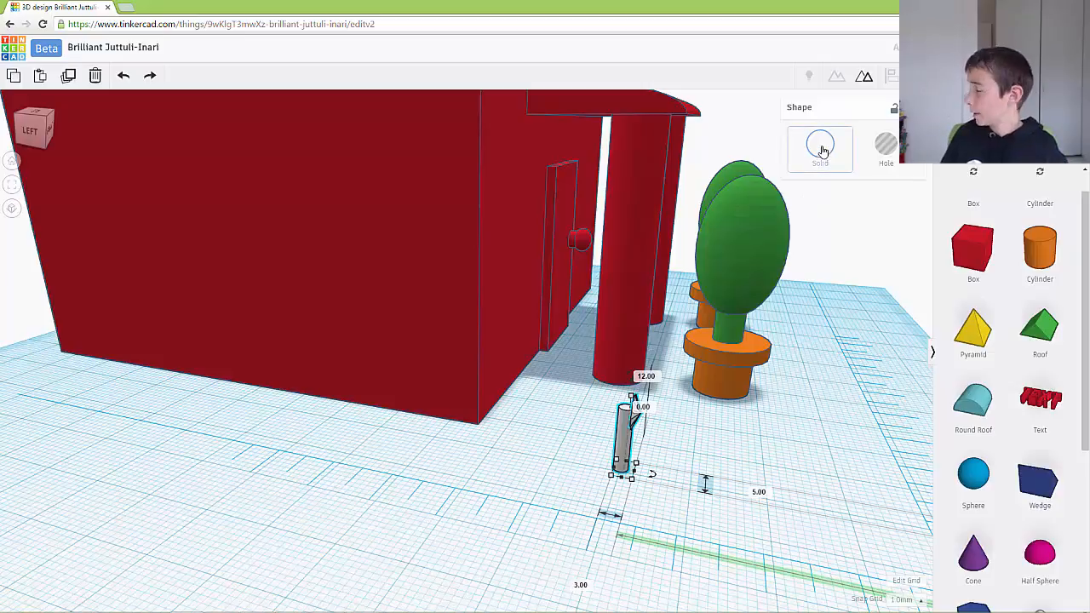
{"action": "left_click", "coordinate": [819, 145]}
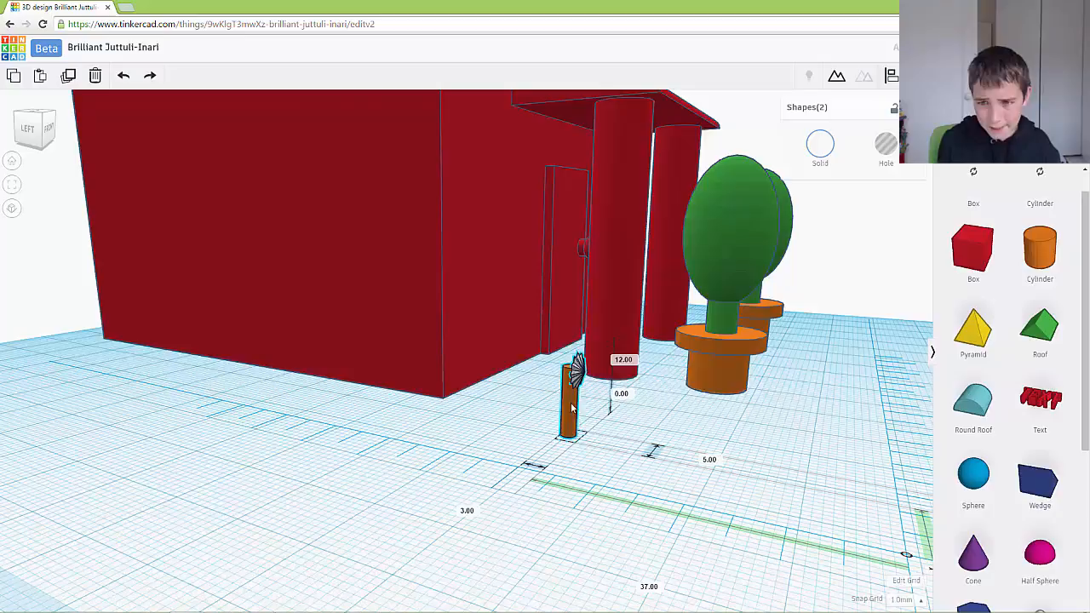
{"action": "left_click", "coordinate": [502, 453]}
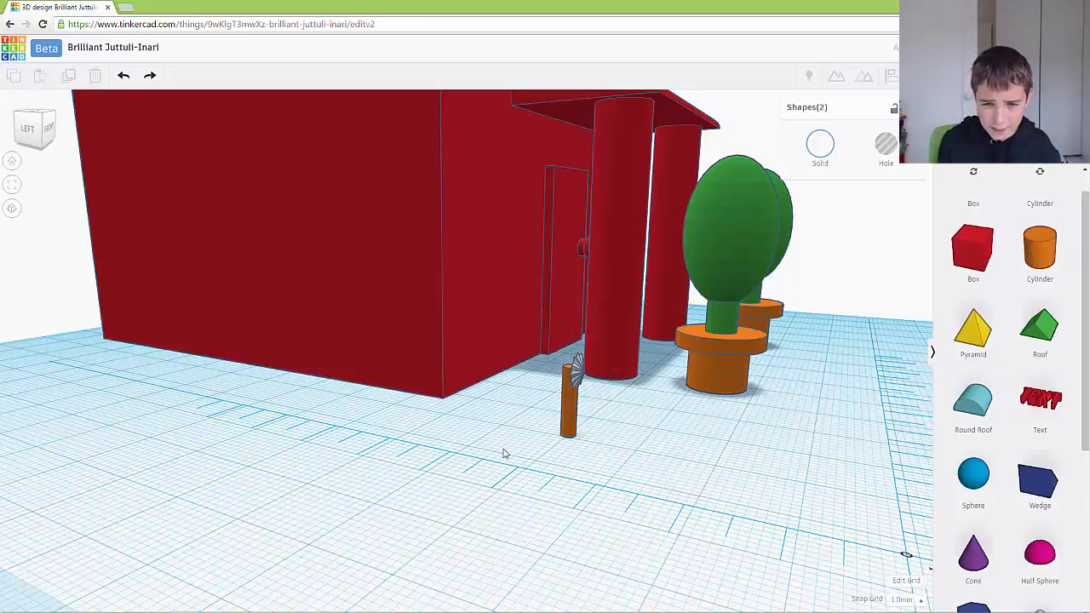
Colour the stem green, then group stem and flower head with Multicolor kept.
{"action": "left_click", "coordinate": [568, 400]}
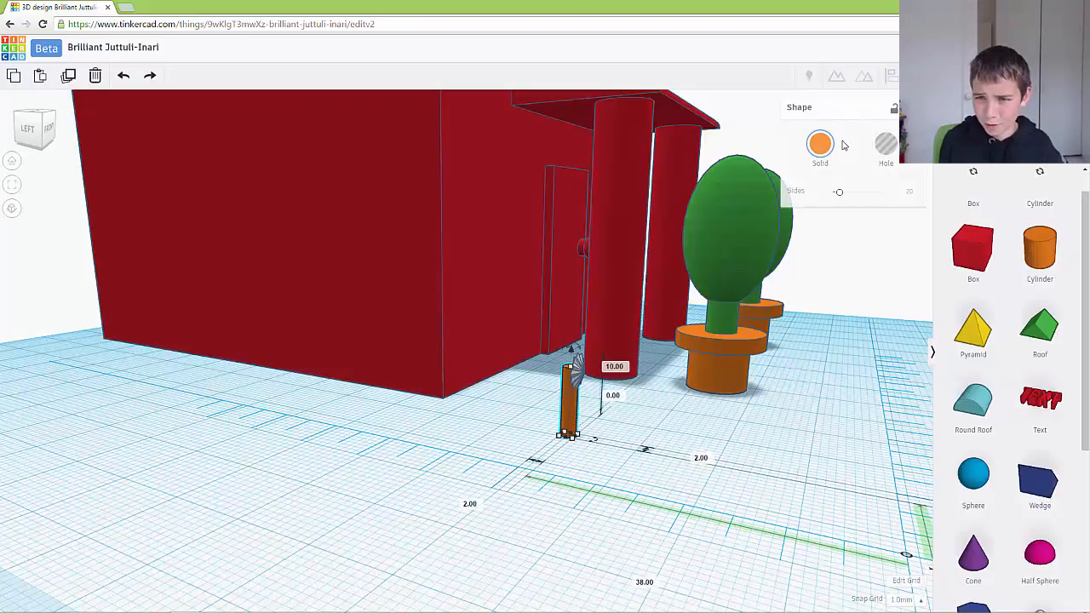
{"action": "left_click", "coordinate": [819, 143]}
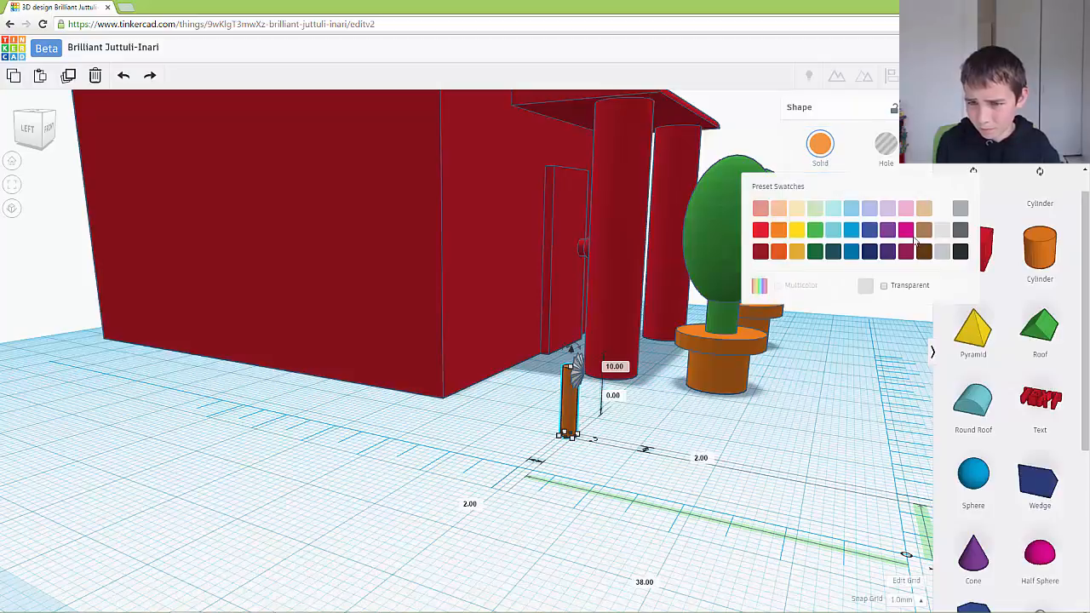
{"action": "left_click", "coordinate": [814, 230]}
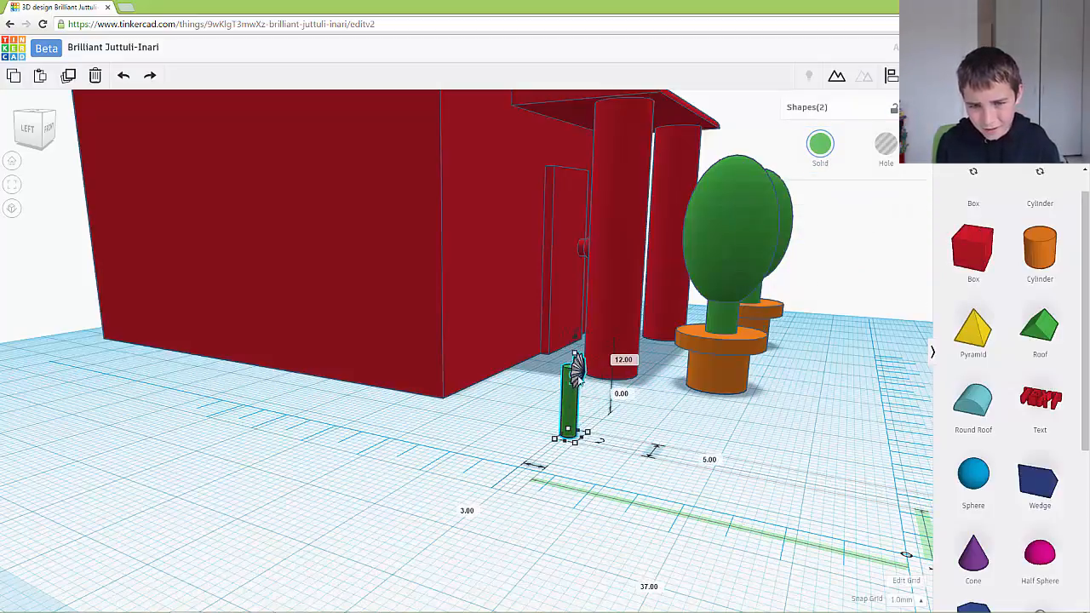
{"action": "mouse_move", "coordinate": [836, 75]}
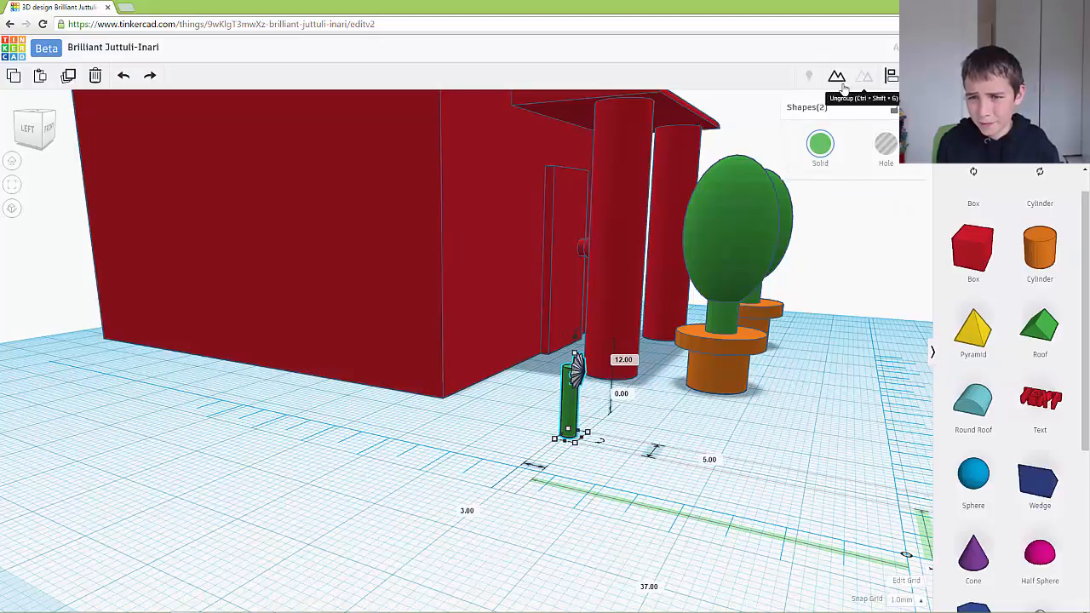
{"action": "left_click", "coordinate": [838, 75]}
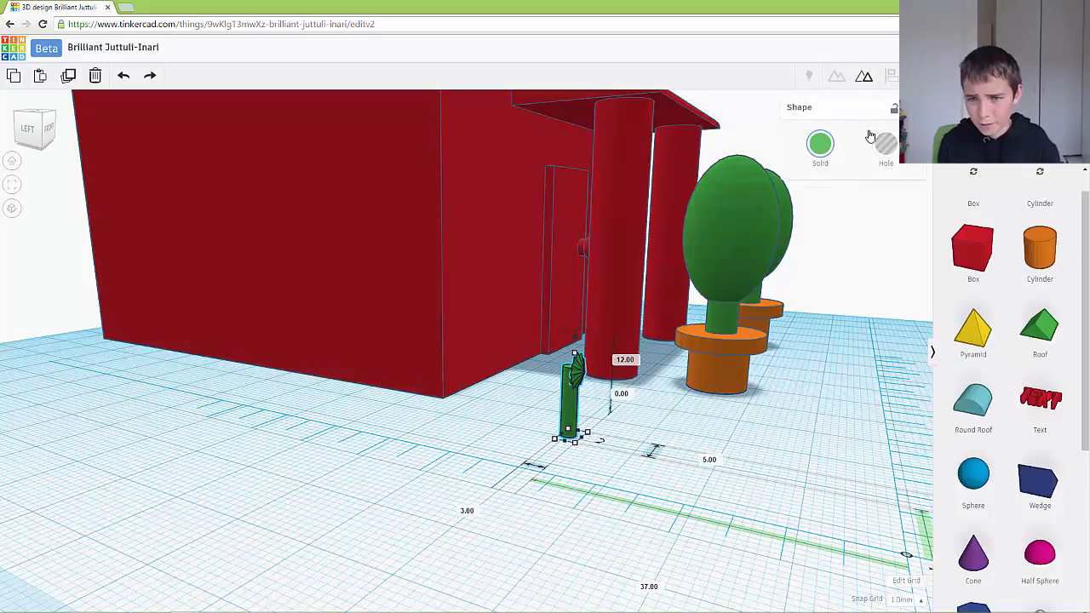
{"action": "left_click", "coordinate": [819, 143]}
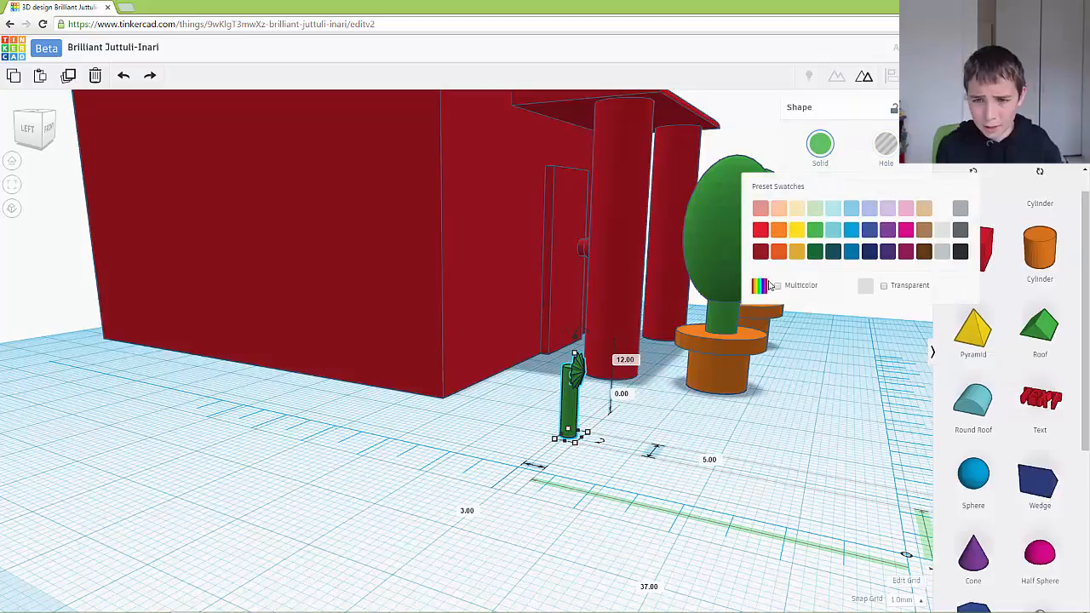
{"action": "left_click", "coordinate": [777, 286]}
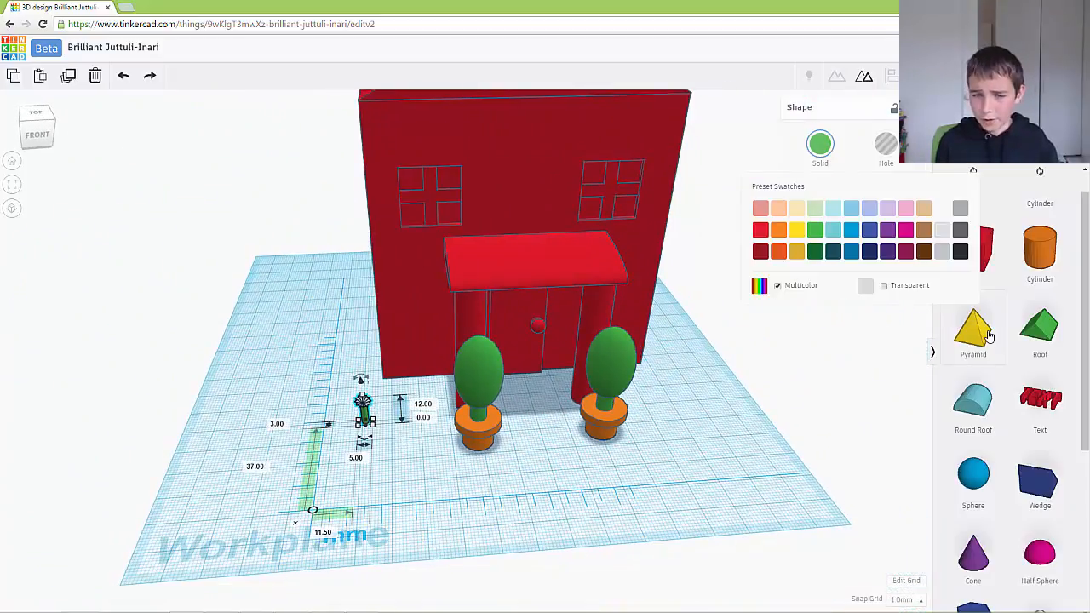
Add a pyramid, flatten it into a yellow planter box and place it by the left pot with the flower.
{"action": "left_click", "coordinate": [973, 327]}
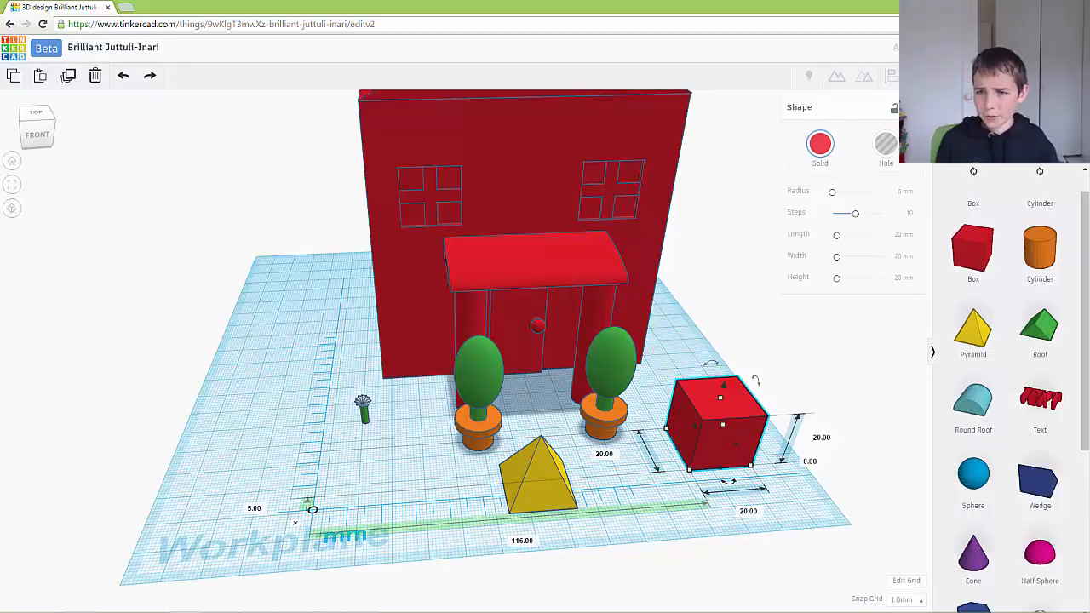
{"action": "left_click", "coordinate": [886, 145]}
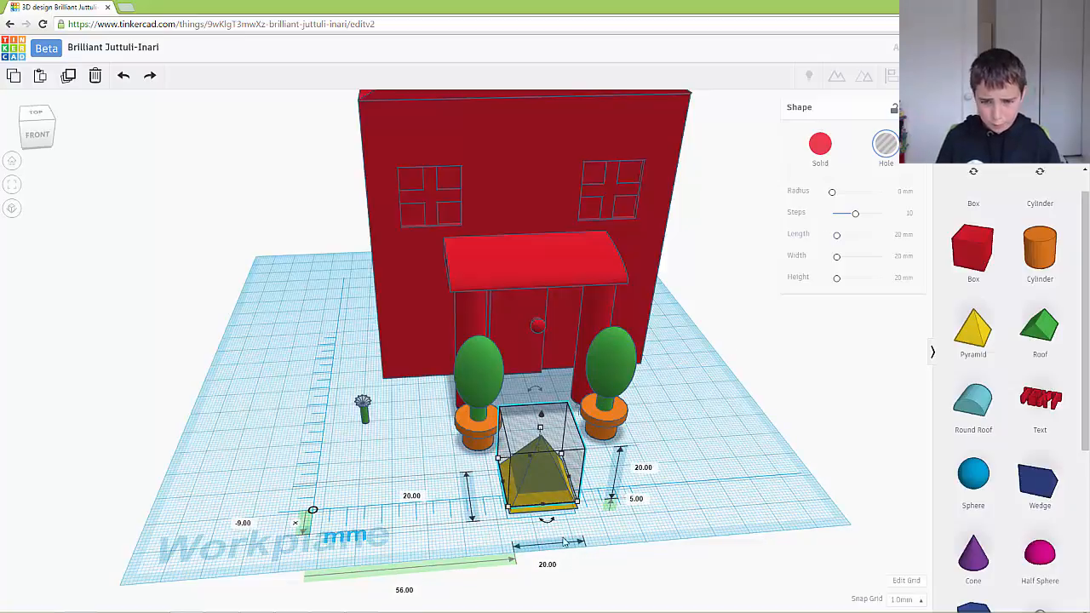
{"action": "double_click", "coordinate": [637, 499]}
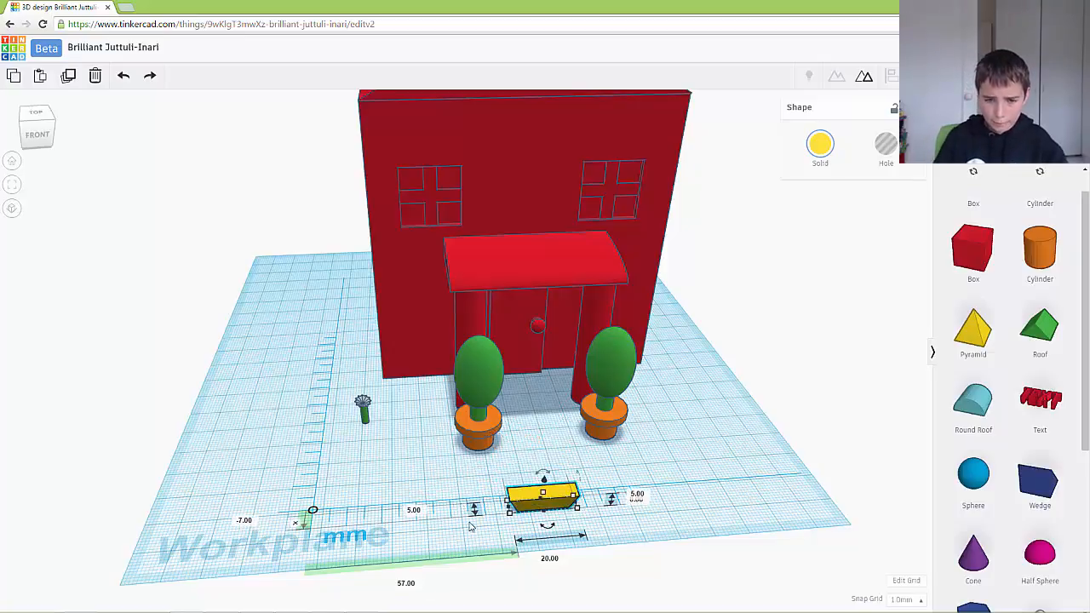
{"action": "mouse_move", "coordinate": [385, 510]}
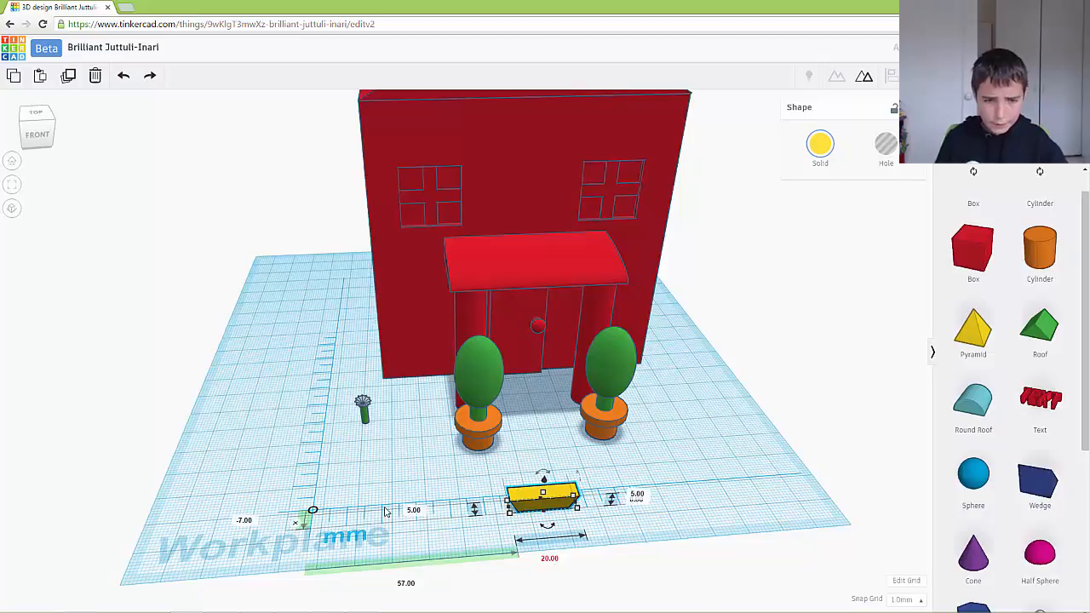
{"action": "left_click", "coordinate": [361, 406]}
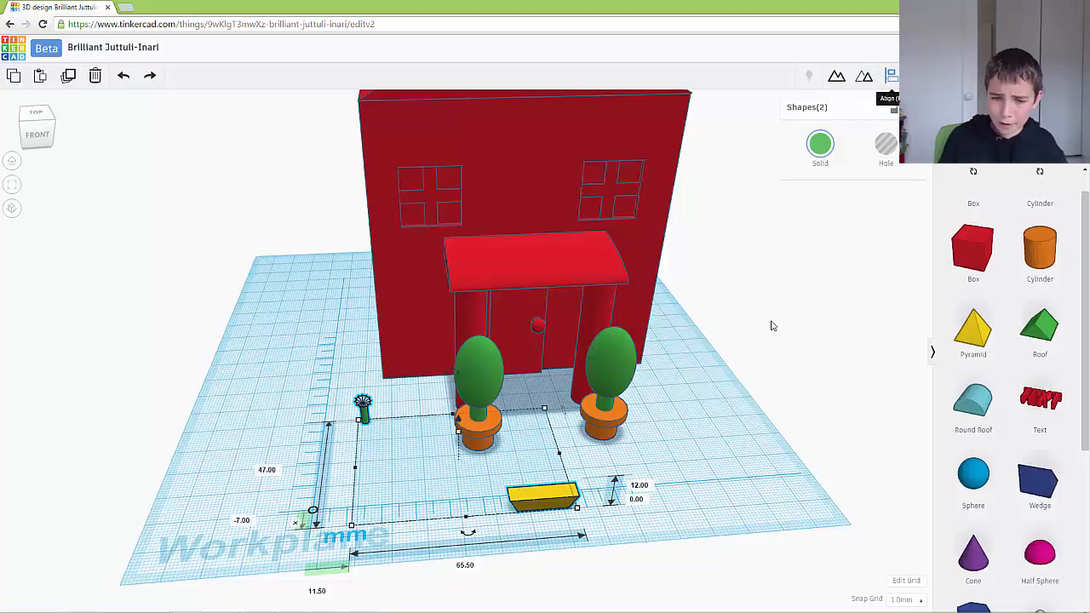
{"action": "left_click_drag", "start_coordinate": [541, 497], "coordinate": [464, 497]}
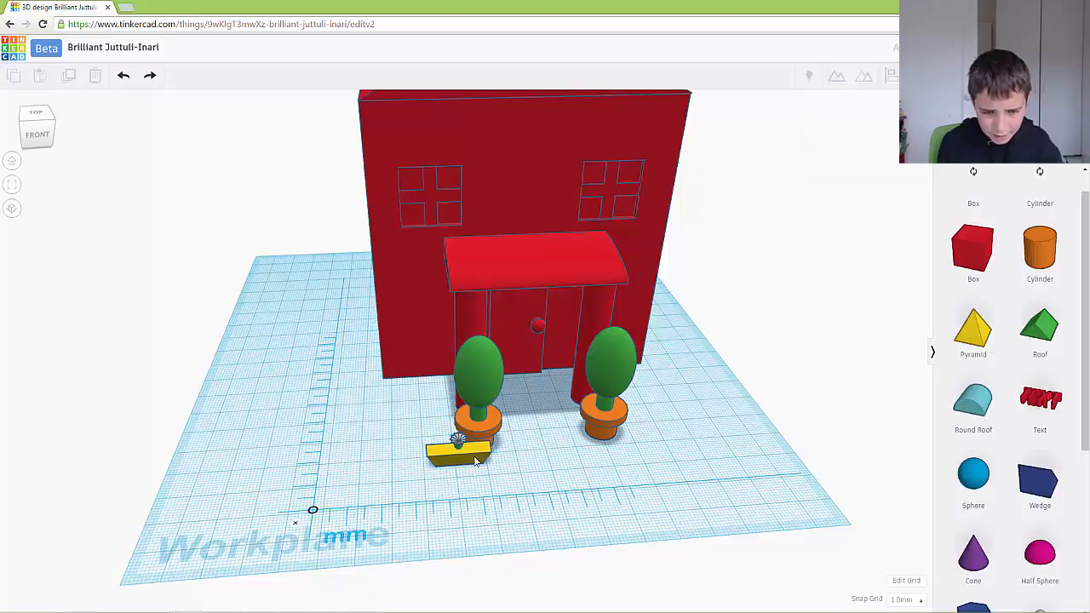
Set the flowers into the yellow planter and group them as one box with Multicolor kept.
{"action": "left_click", "coordinate": [458, 451]}
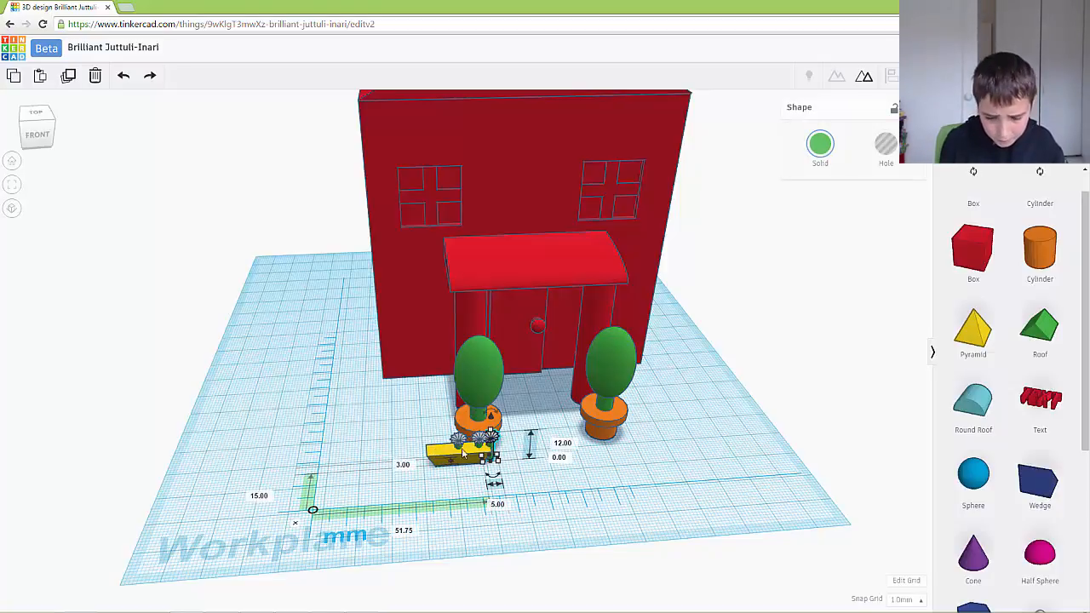
{"action": "left_click_drag", "start_coordinate": [463, 447], "coordinate": [439, 451]}
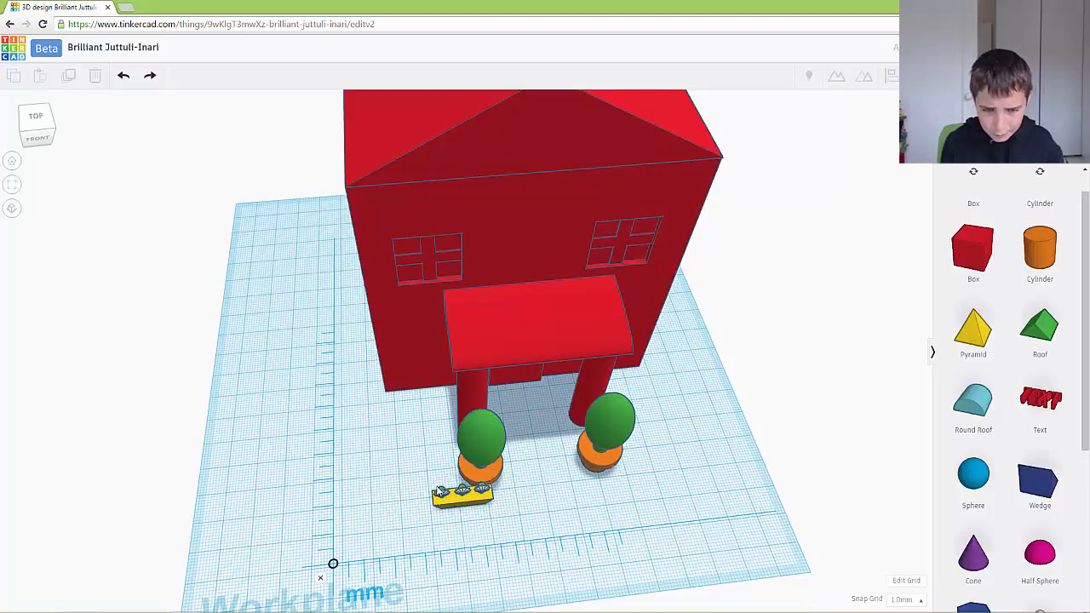
{"action": "left_click", "coordinate": [463, 492]}
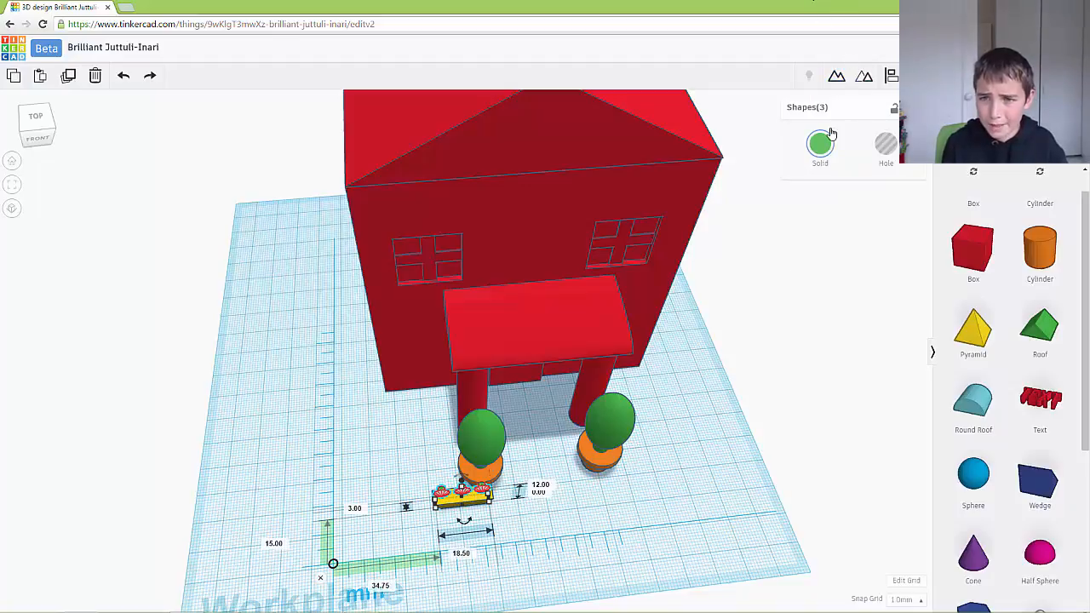
{"action": "left_click", "coordinate": [819, 145]}
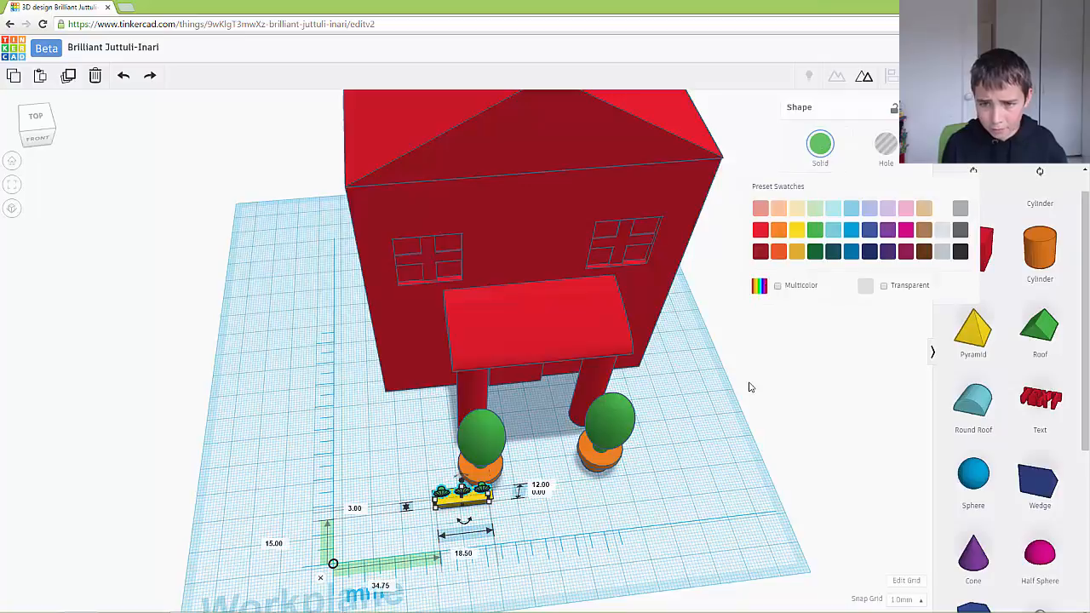
{"action": "left_click", "coordinate": [777, 286]}
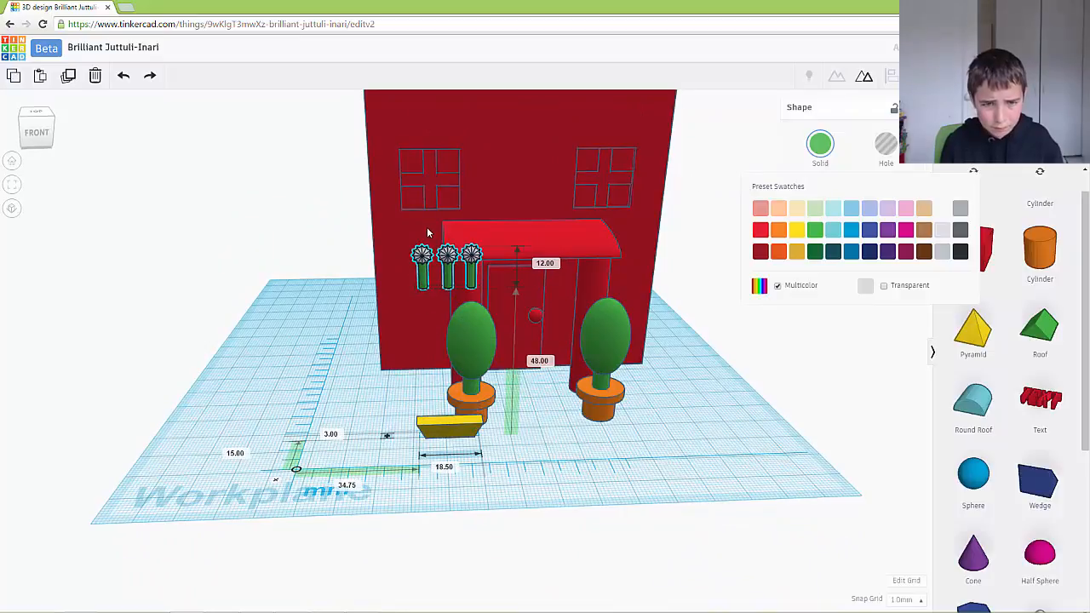
Raise the flower box and fix it to the front wall just under the right-hand window.
{"action": "left_click_drag", "start_coordinate": [446, 259], "coordinate": [446, 405]}
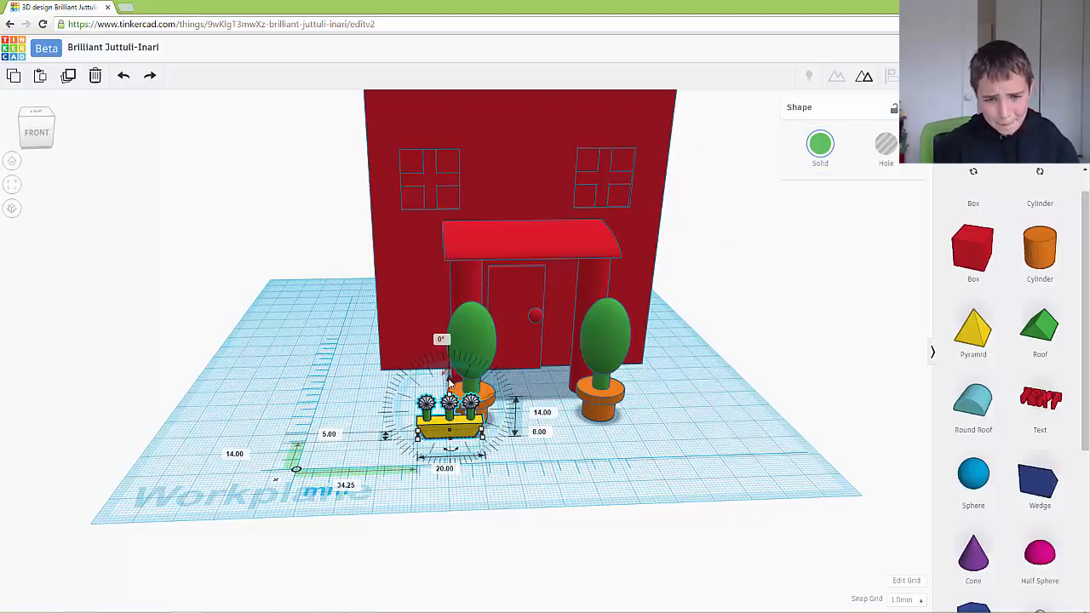
{"action": "left_click_drag", "start_coordinate": [449, 417], "coordinate": [449, 281]}
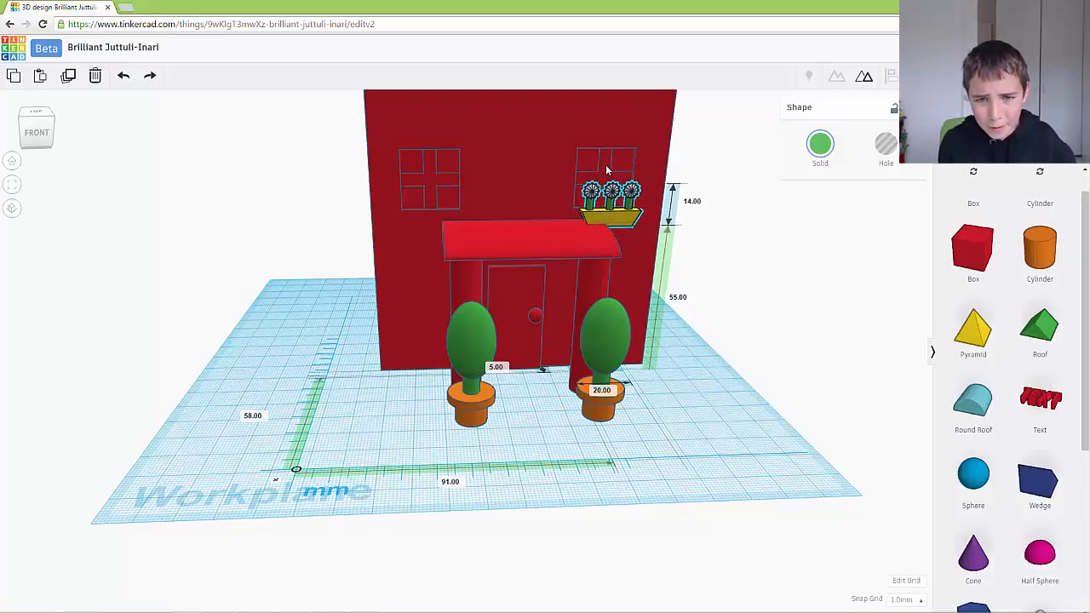
{"action": "left_click", "coordinate": [606, 204]}
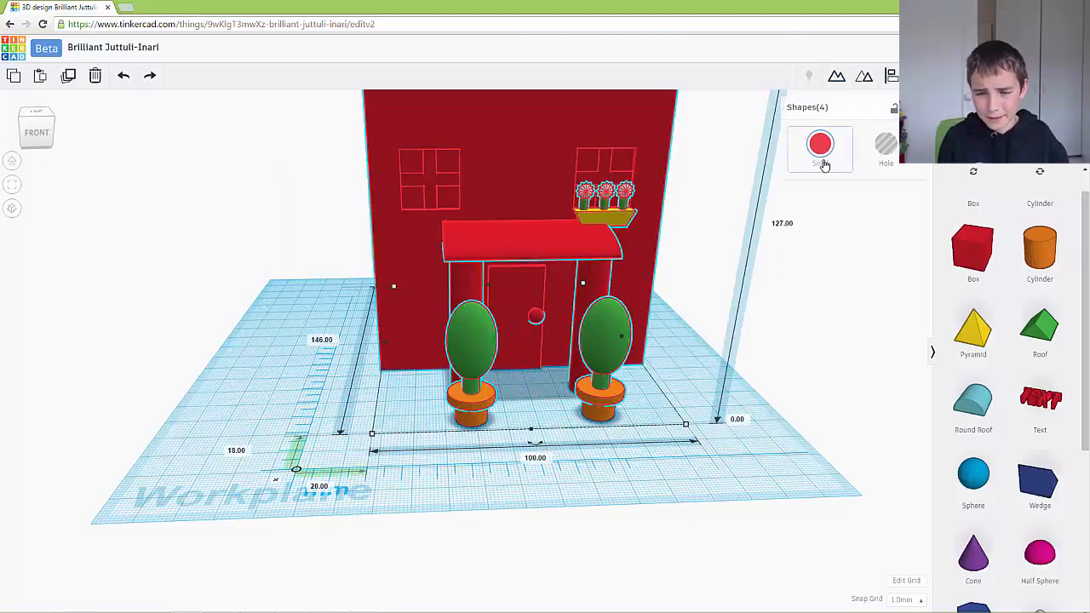
{"action": "mouse_move", "coordinate": [848, 325]}
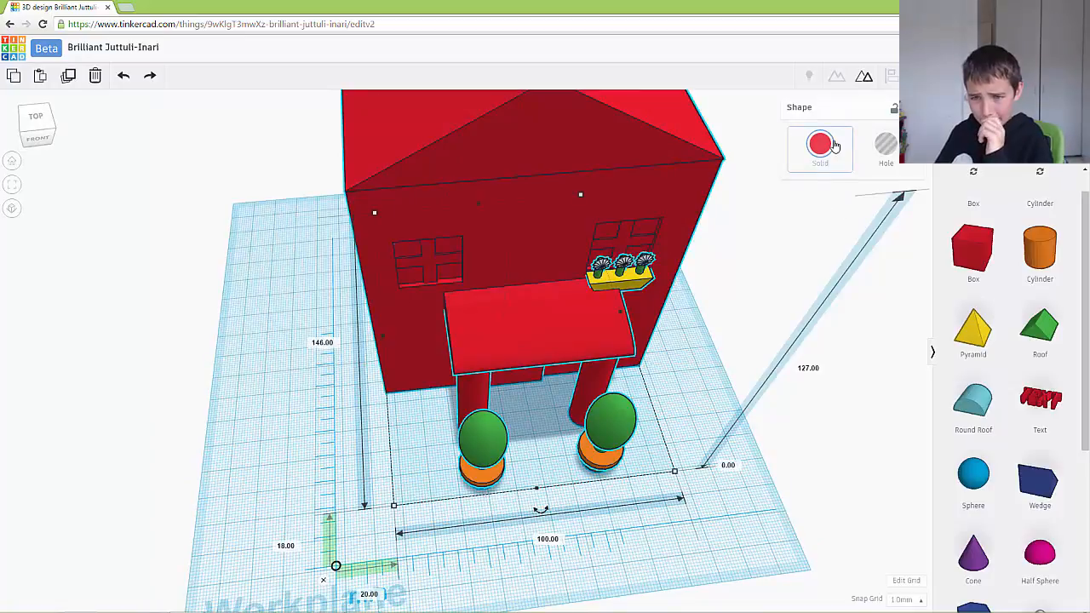
Set the grouped house to Multicolor so every part keeps its own colour.
{"action": "left_click", "coordinate": [819, 143]}
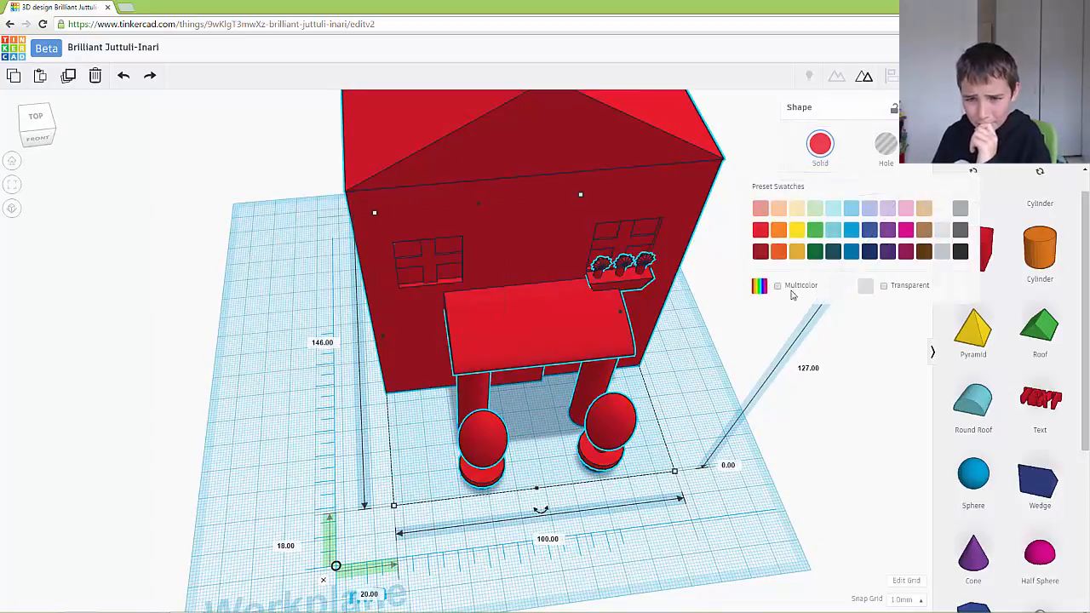
{"action": "left_click", "coordinate": [776, 287]}
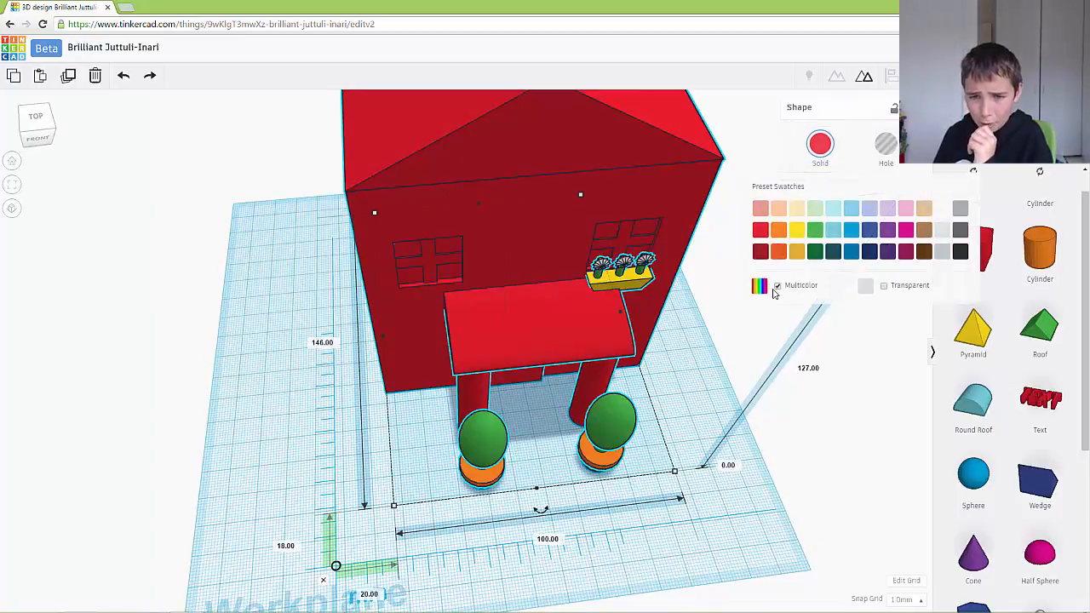